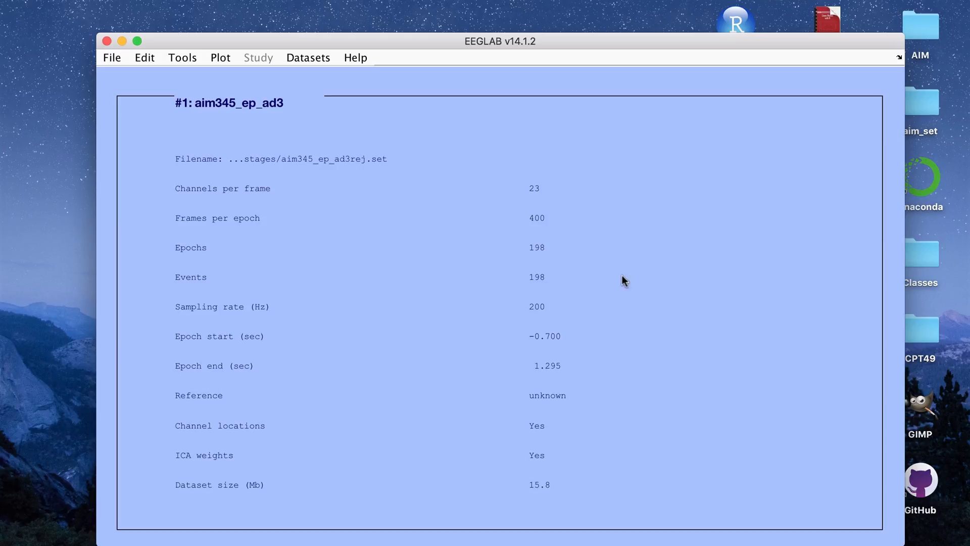
mouse_move(502, 198)
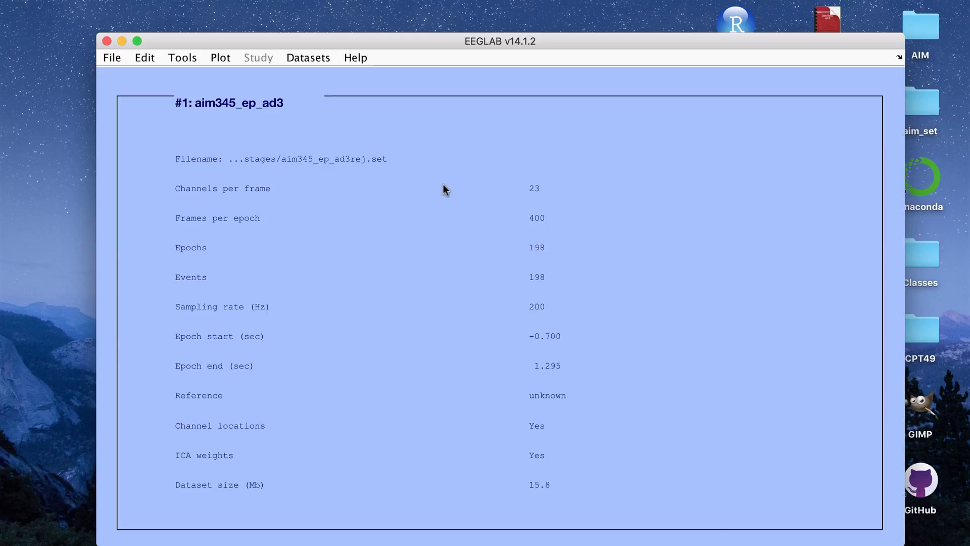
mouse_move(202, 100)
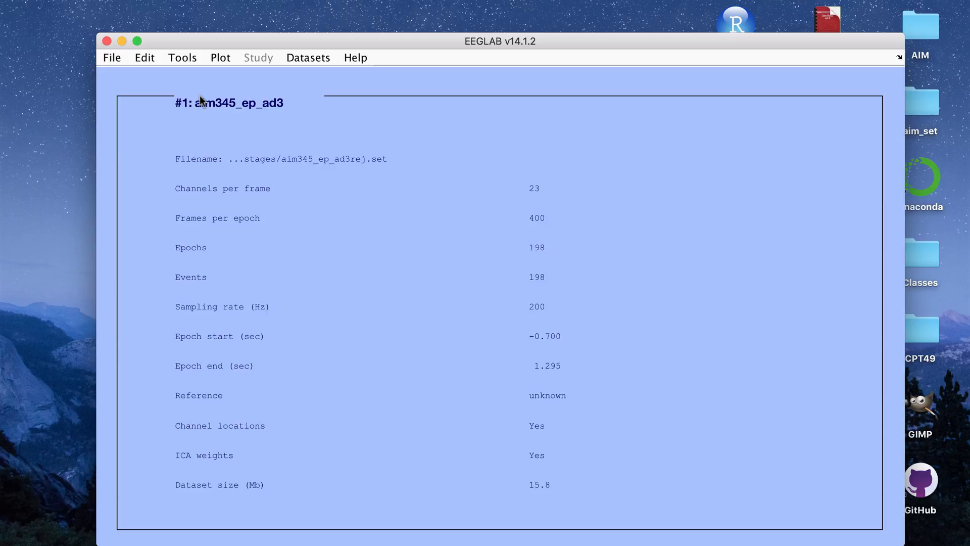
mouse_move(133, 99)
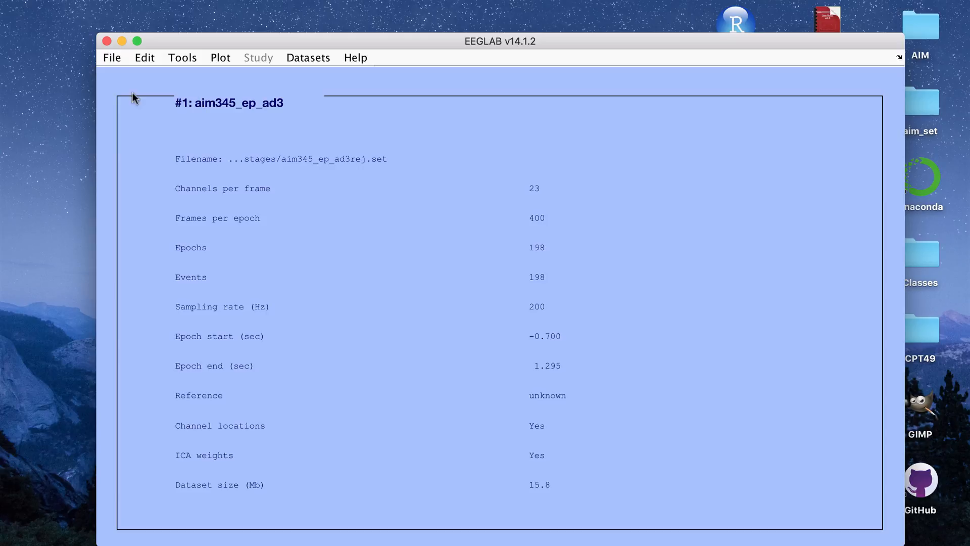
mouse_move(218, 237)
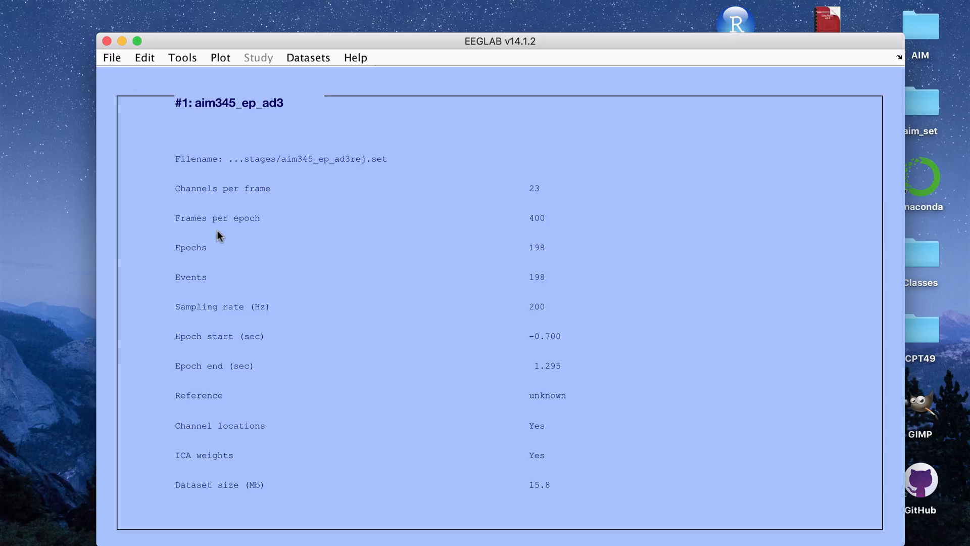
mouse_move(141, 94)
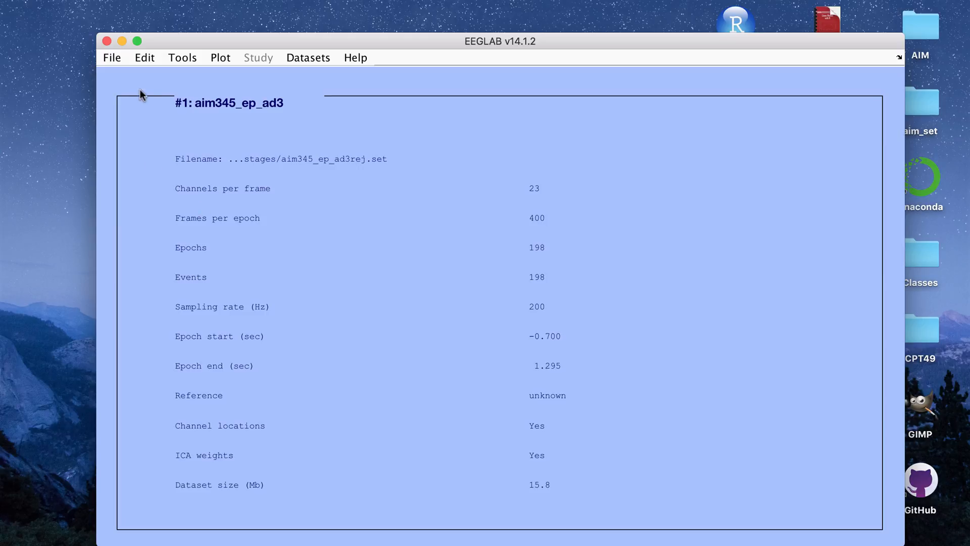
Open the File menu to reach Manage EEGLAB extensions.
left_click(111, 57)
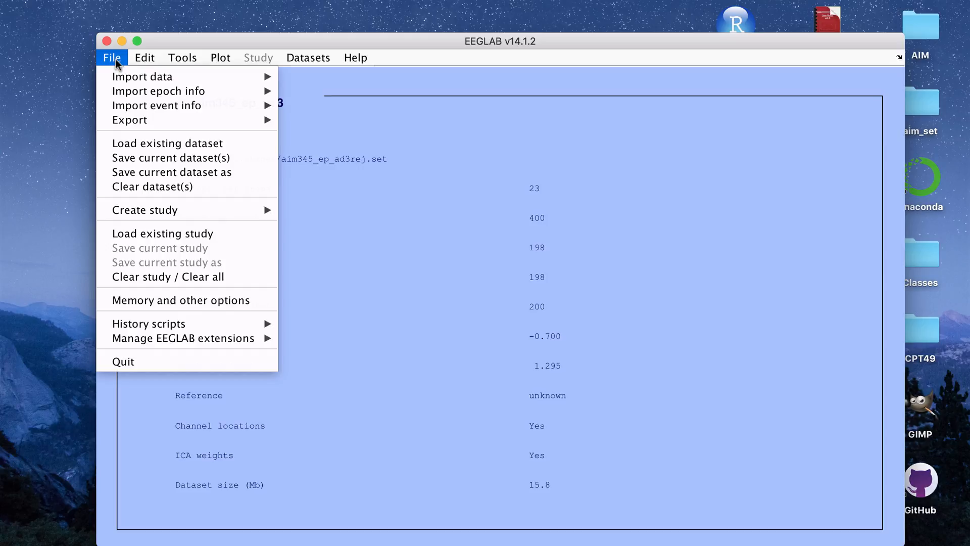
mouse_move(143, 76)
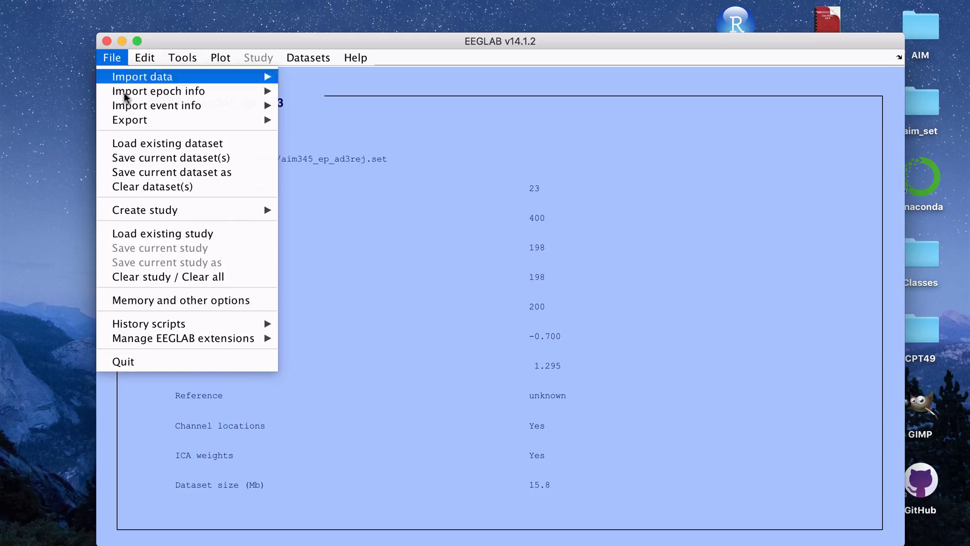
mouse_move(183, 338)
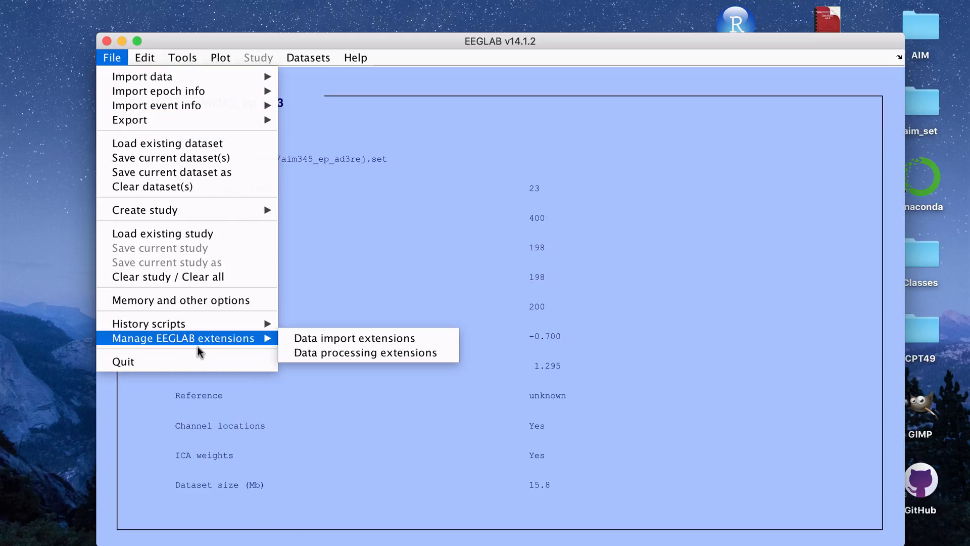
mouse_move(353, 353)
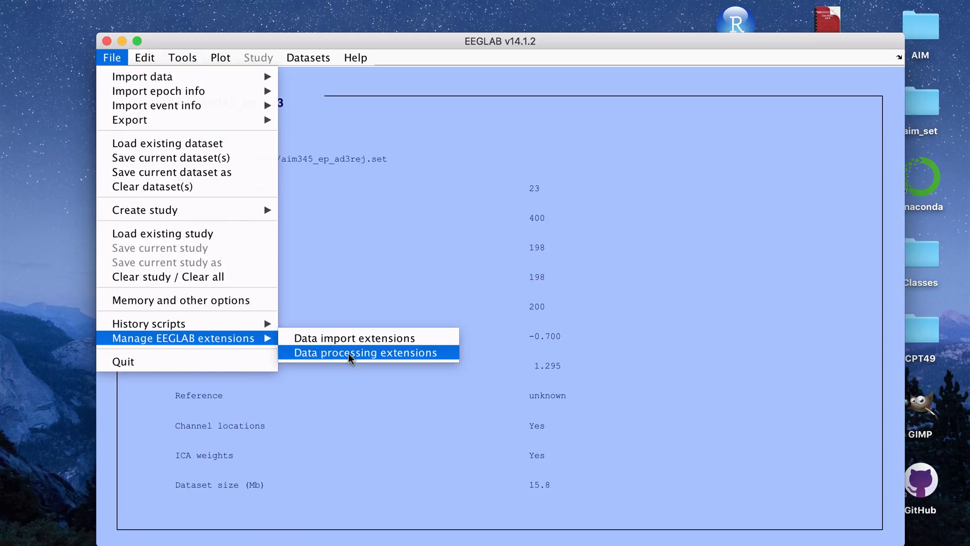
mouse_move(393, 356)
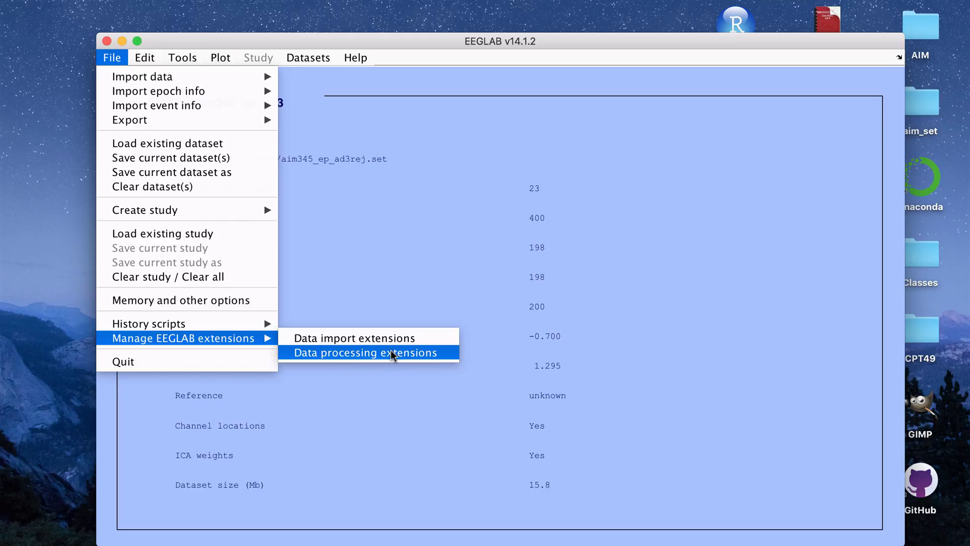
In the Data processing extensions manager, mark SASICA, Adjust and MARA for deactivation.
left_click(364, 353)
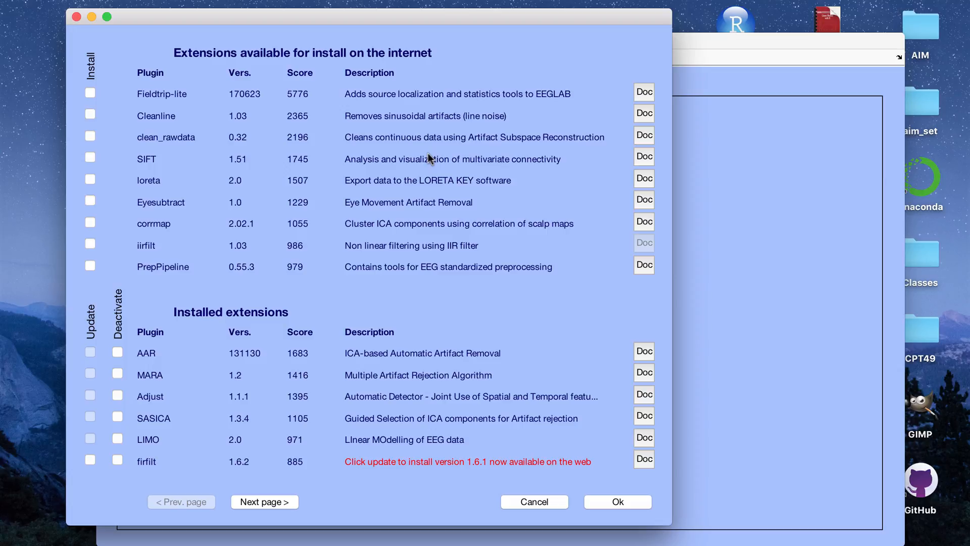
mouse_move(400, 344)
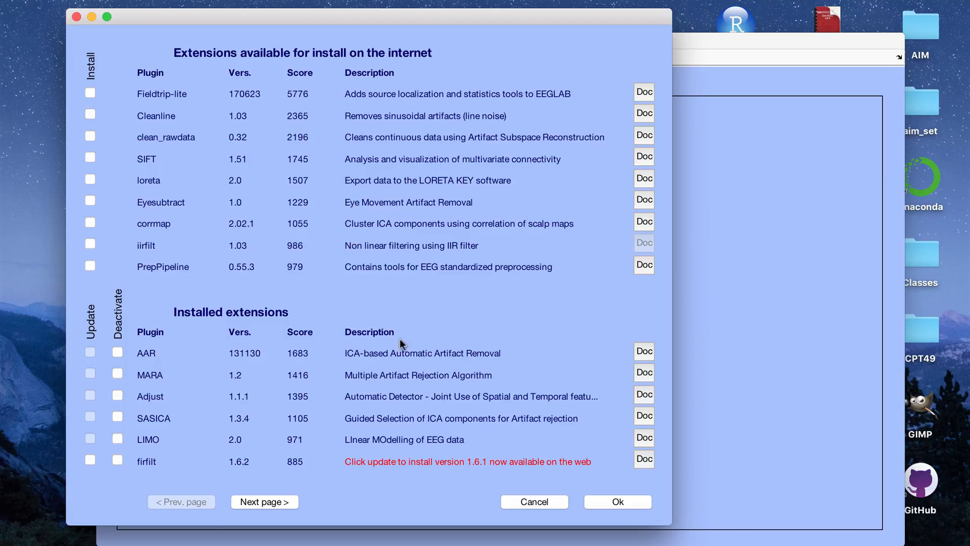
mouse_move(459, 336)
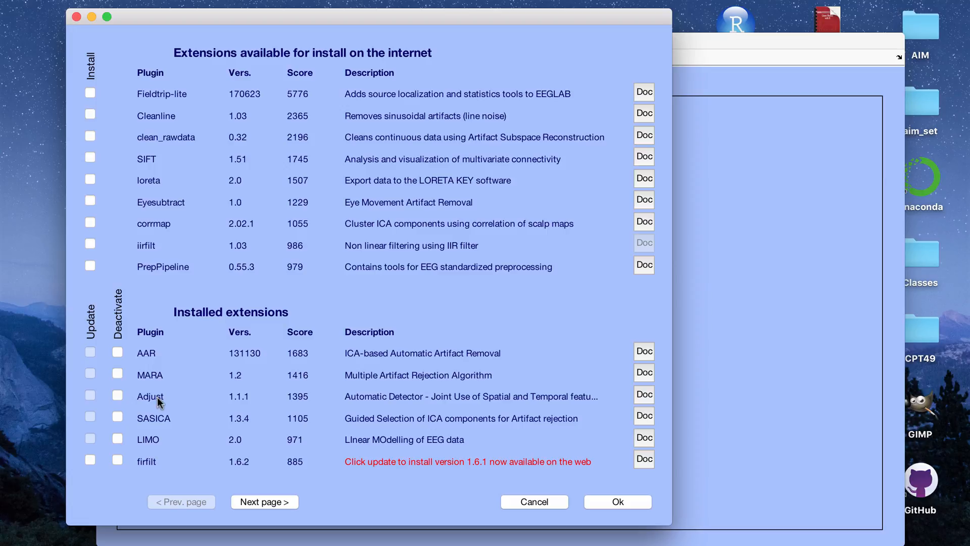
mouse_move(206, 399)
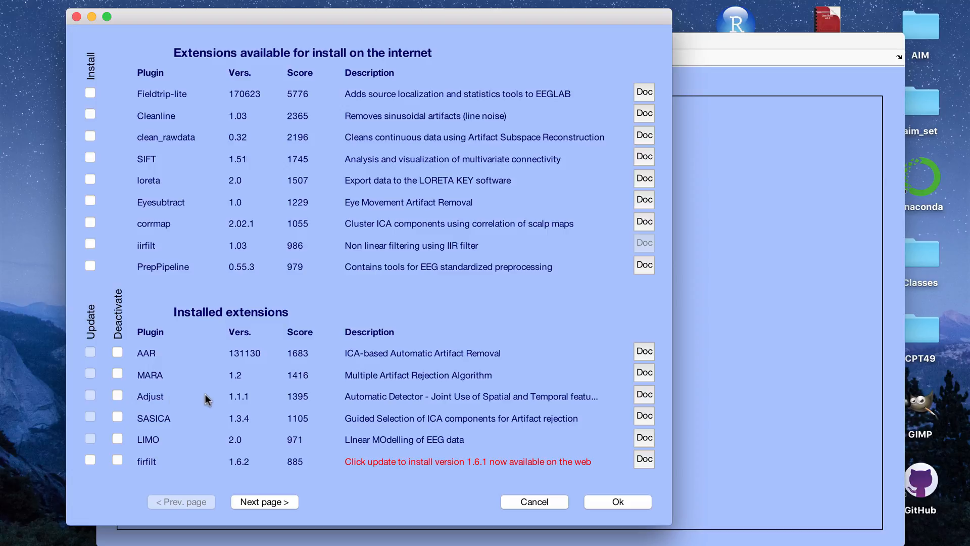
left_click(118, 418)
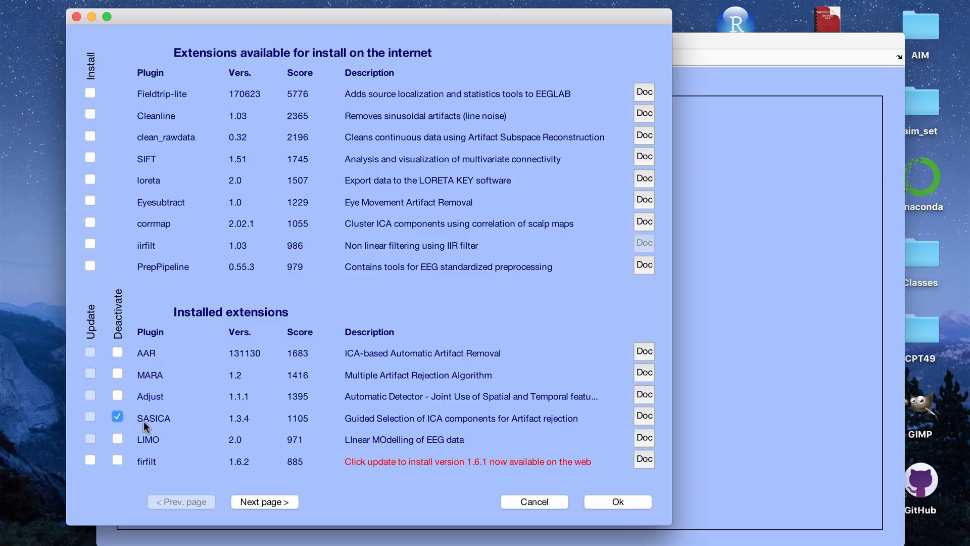
left_click(117, 395)
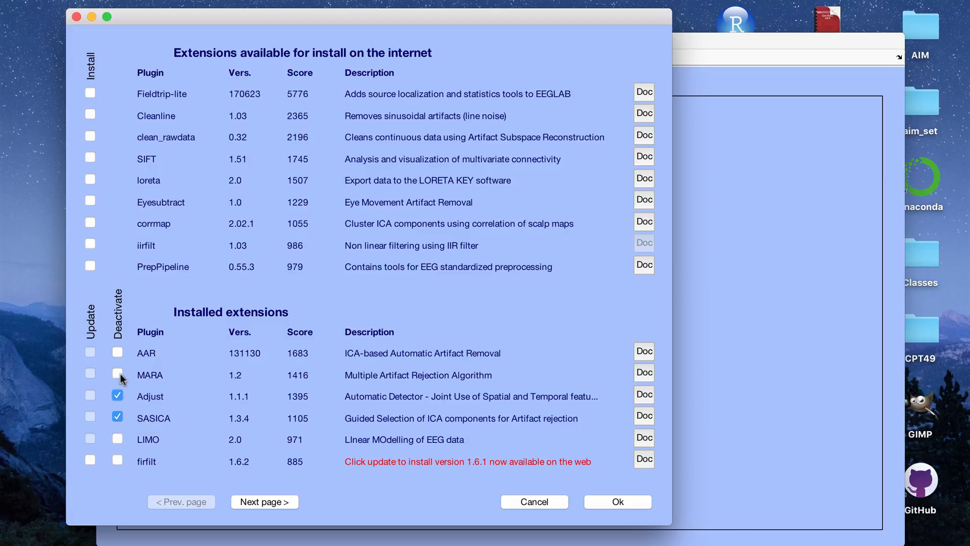
left_click(116, 375)
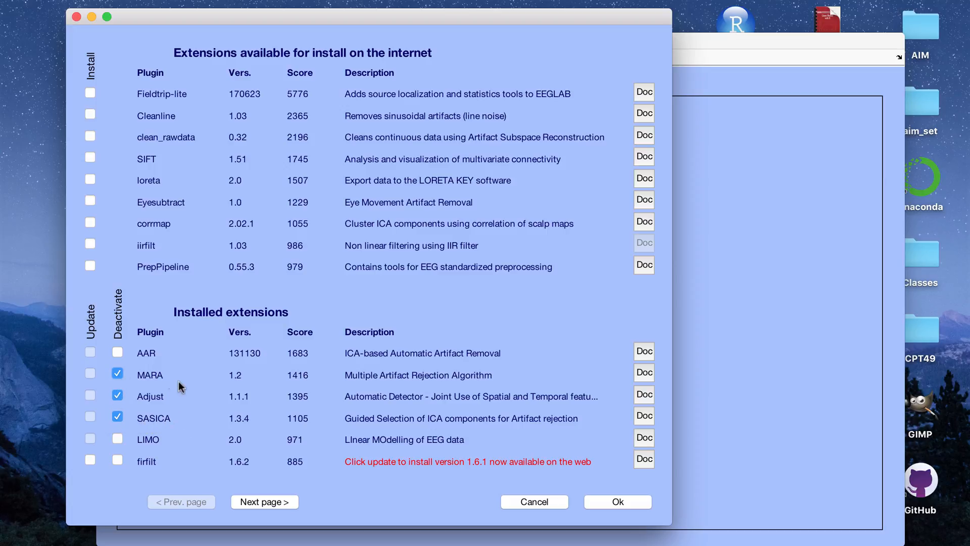
mouse_move(177, 418)
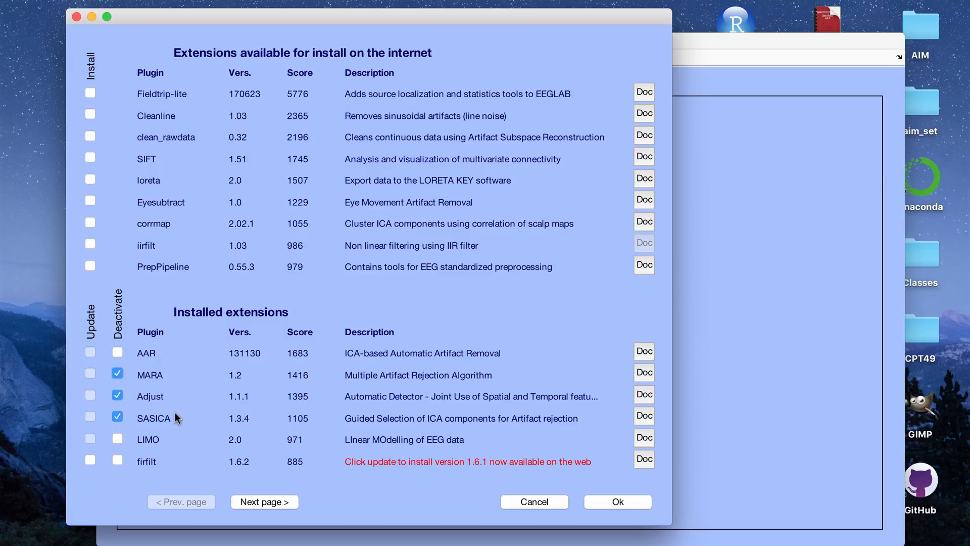
mouse_move(175, 158)
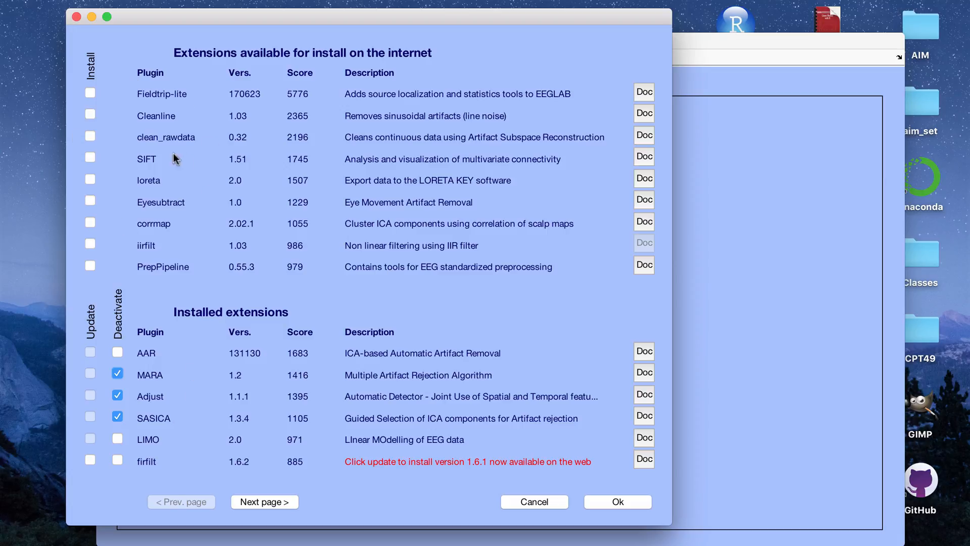
mouse_move(91, 220)
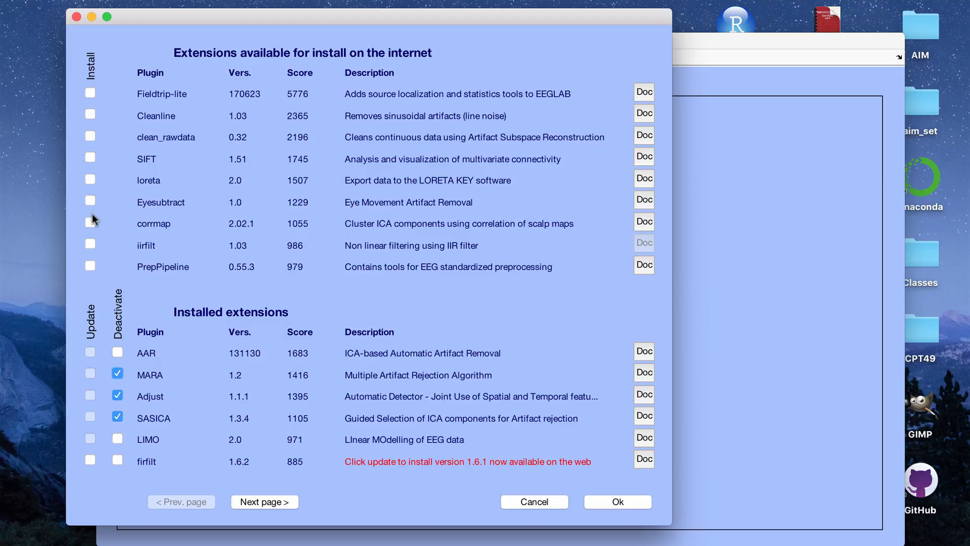
mouse_move(234, 203)
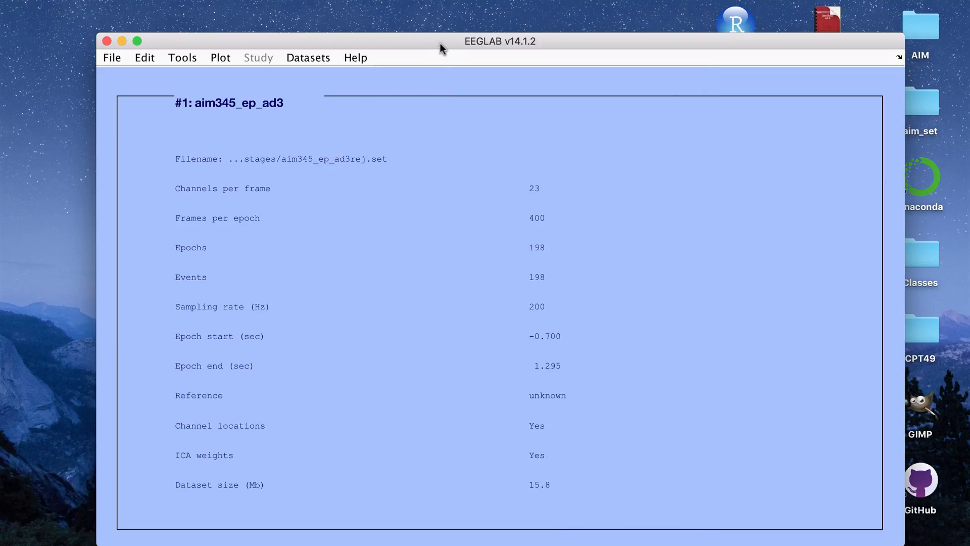
left_click(181, 58)
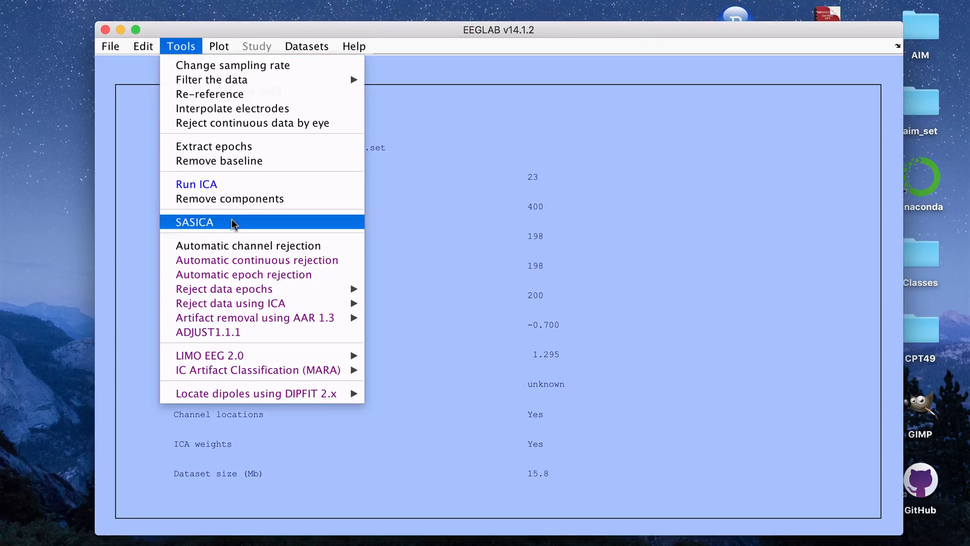
mouse_move(207, 332)
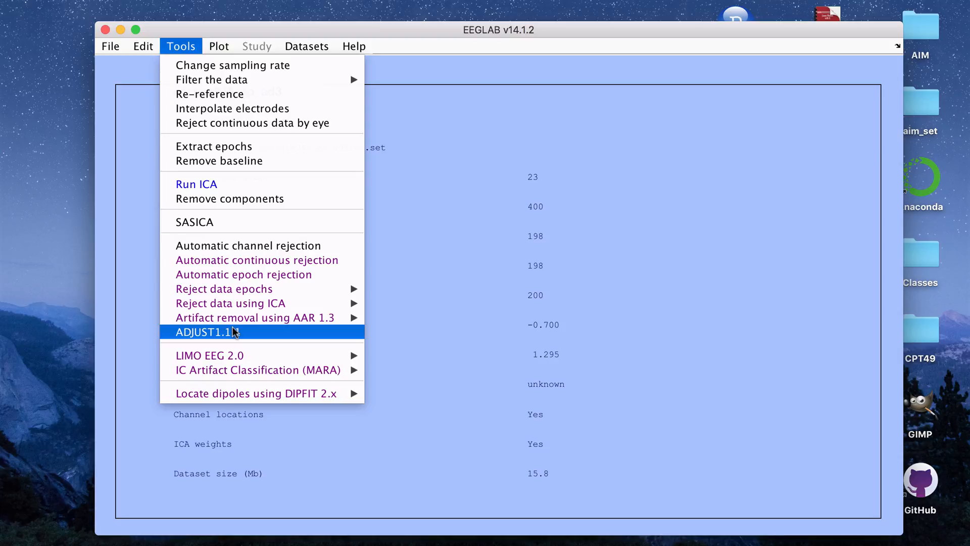
mouse_move(258, 369)
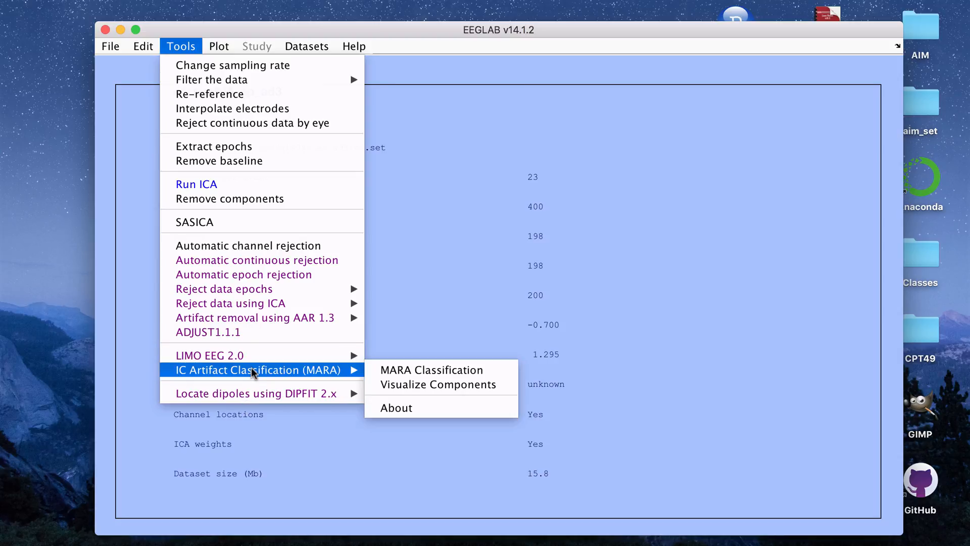
mouse_move(300, 213)
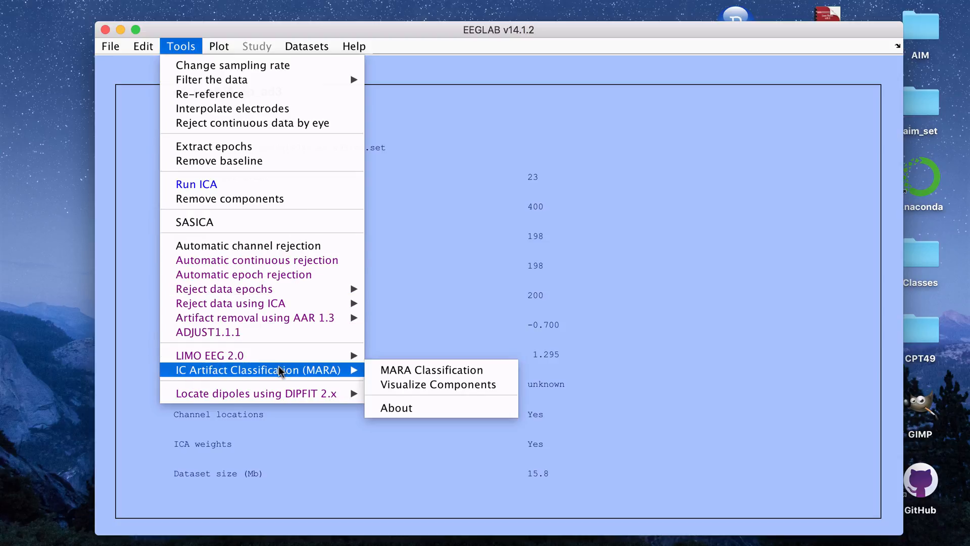
mouse_move(194, 221)
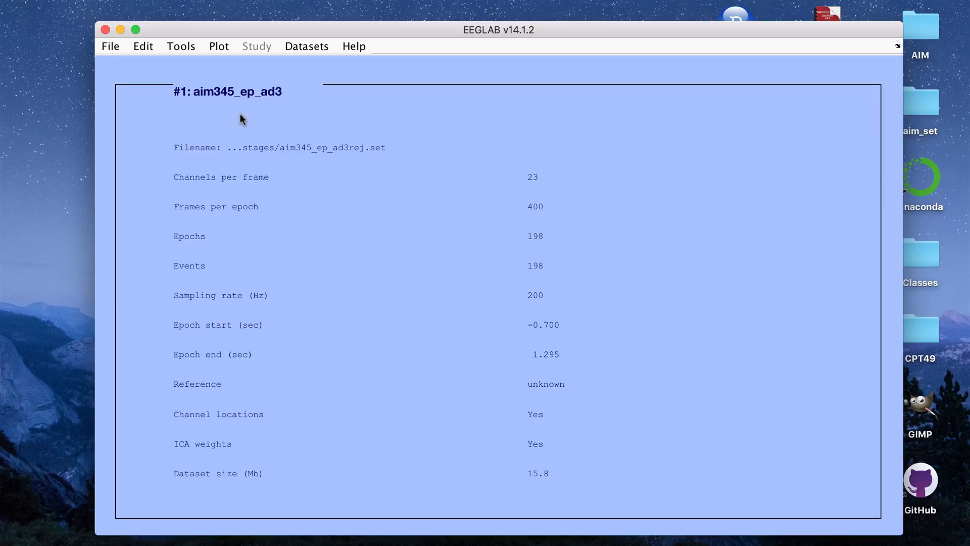
Show the Tools menu listing SASICA, ADJUST1.1.1 and MARA.
left_click(179, 46)
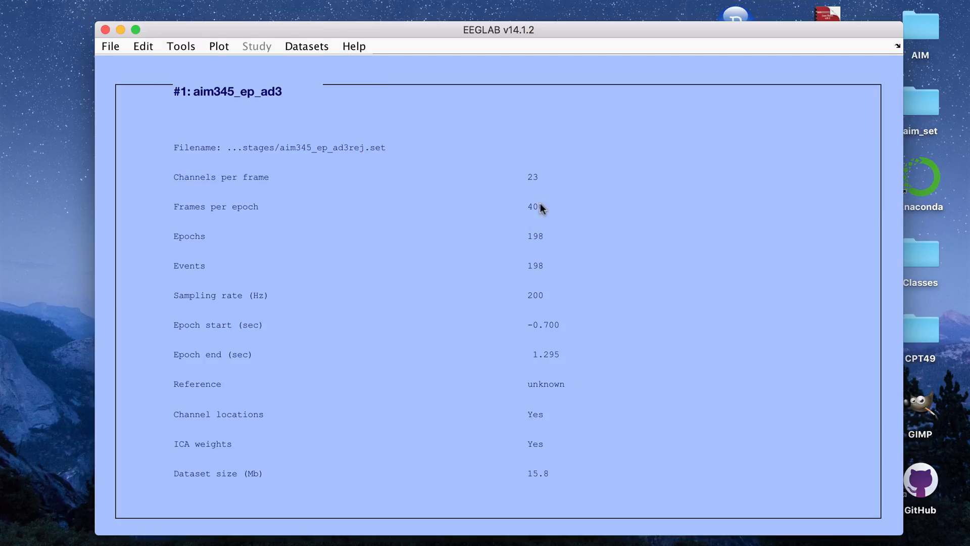
left_click(180, 46)
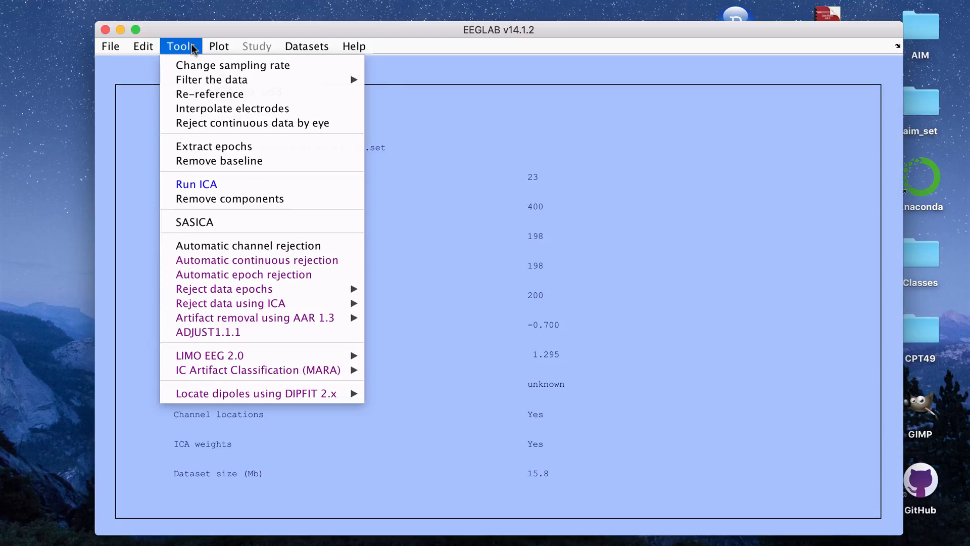
mouse_move(209, 331)
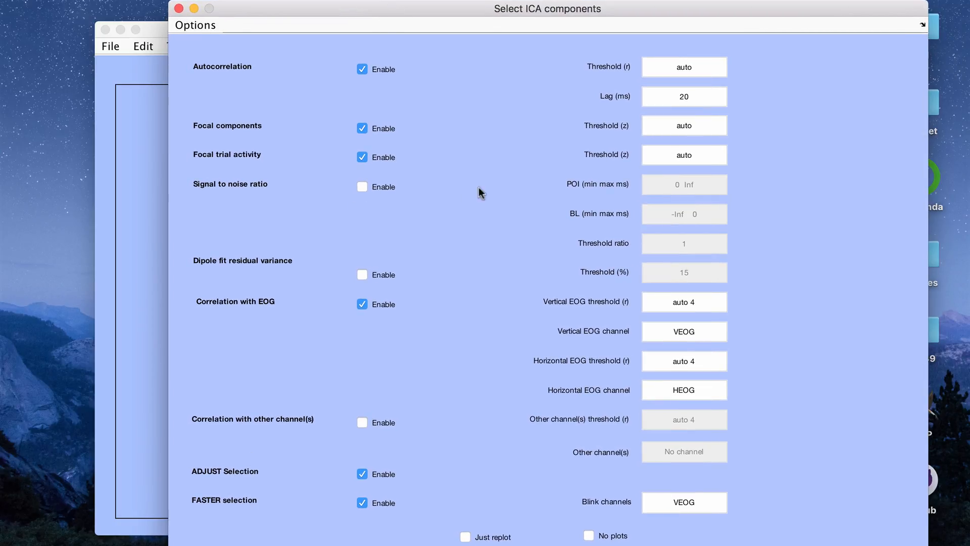
mouse_move(730, 212)
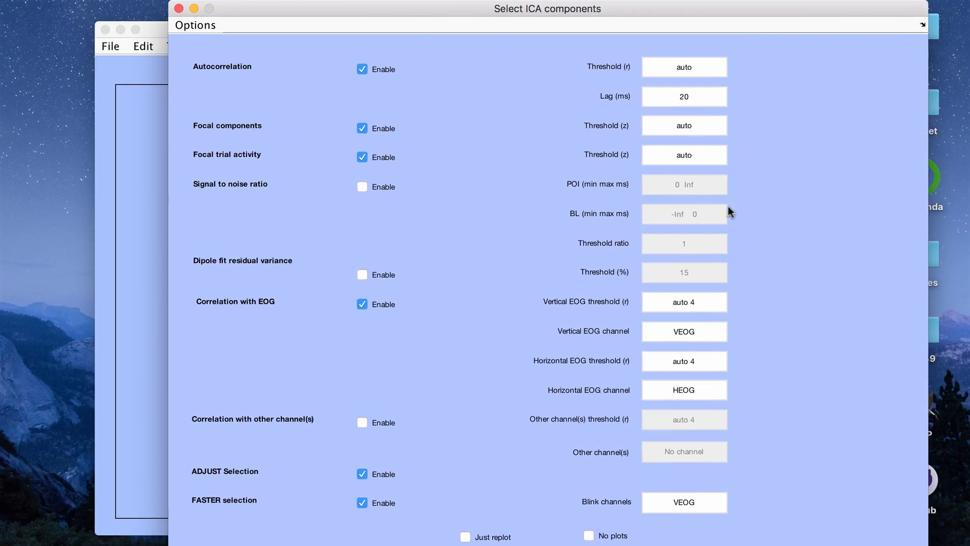
mouse_move(697, 410)
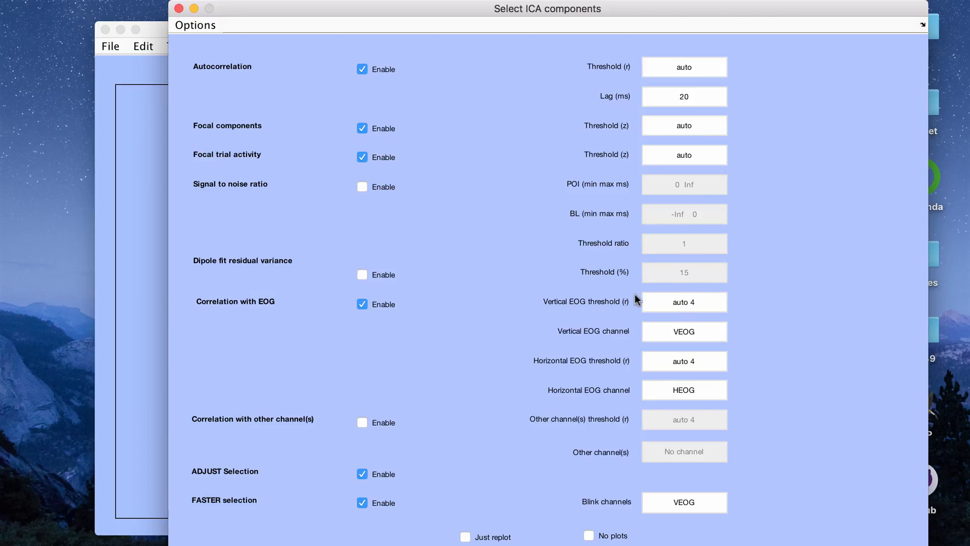
mouse_move(425, 349)
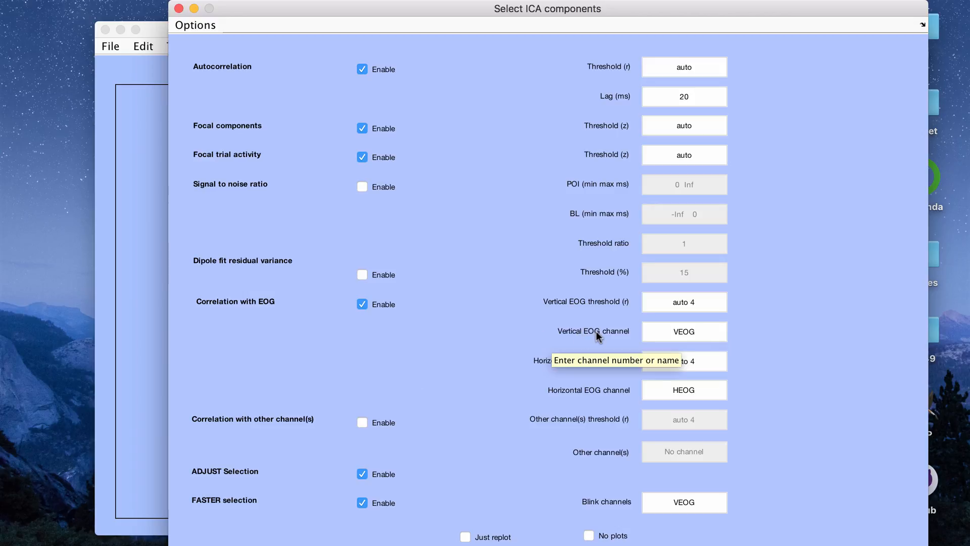
mouse_move(698, 382)
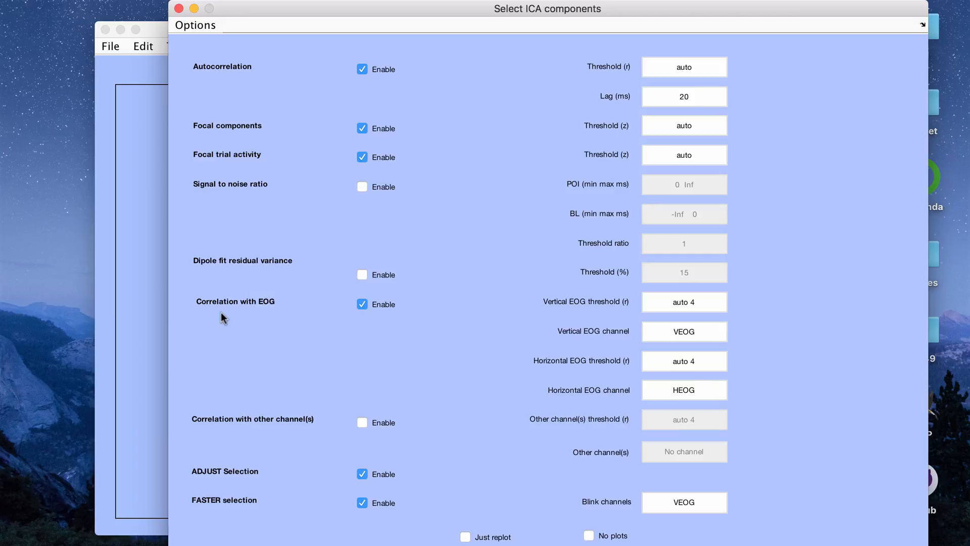
mouse_move(266, 311)
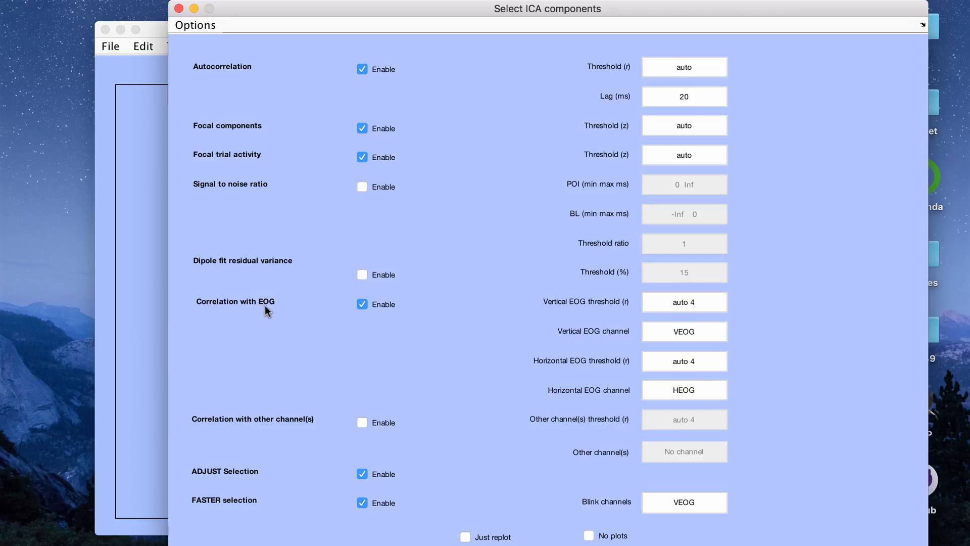
mouse_move(736, 336)
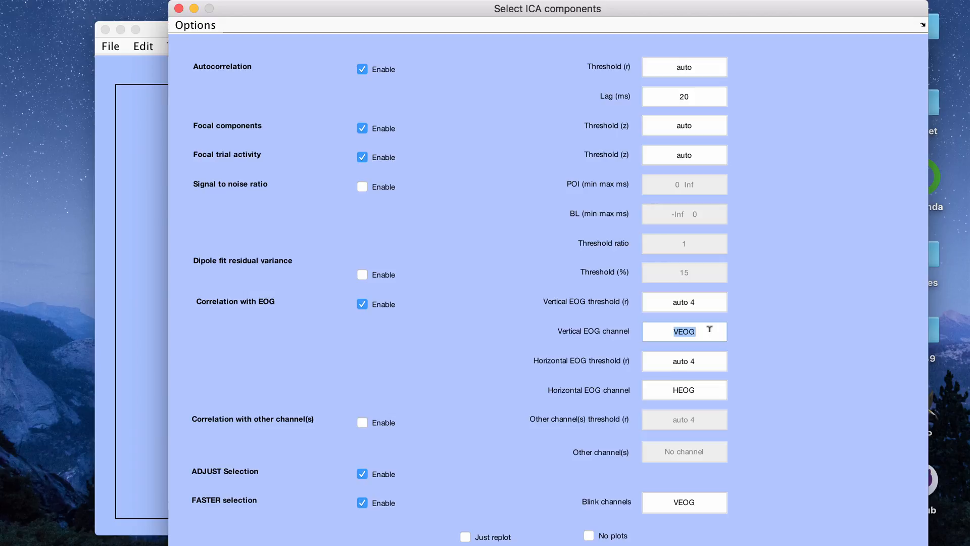
left_click(684, 331)
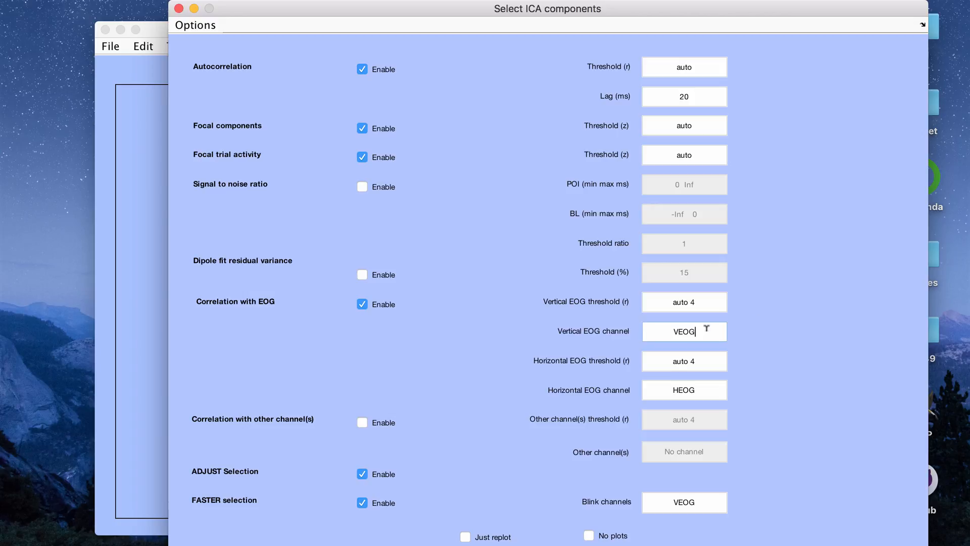
type("HEOG")
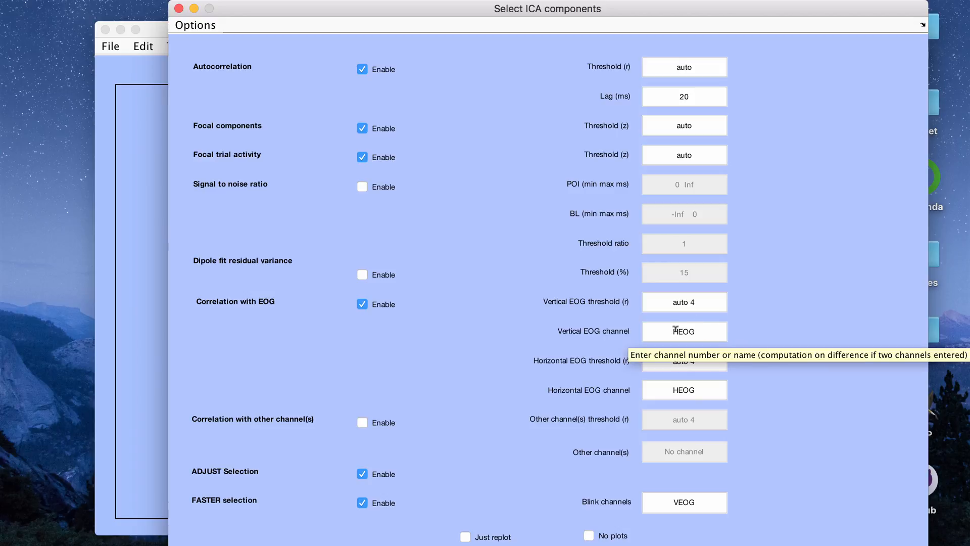
type("1")
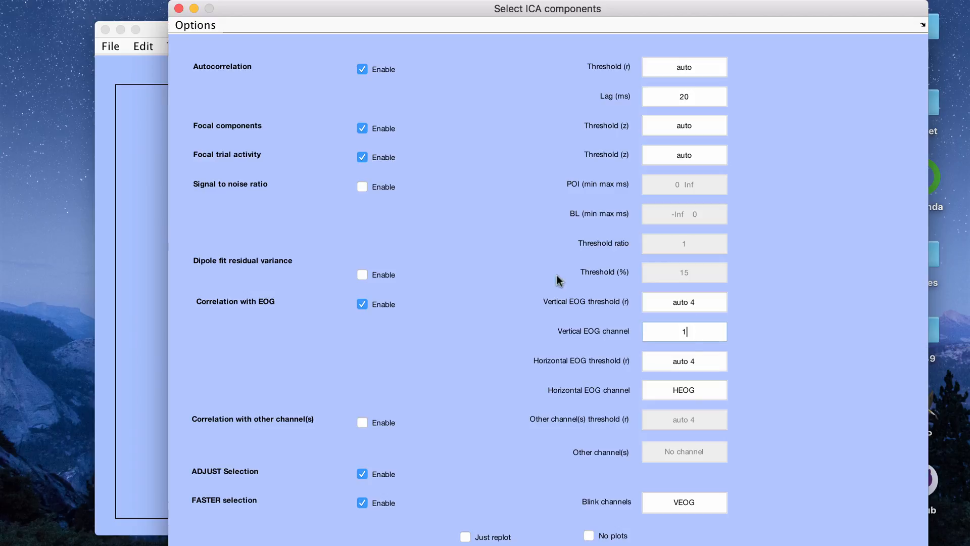
type("VEOG")
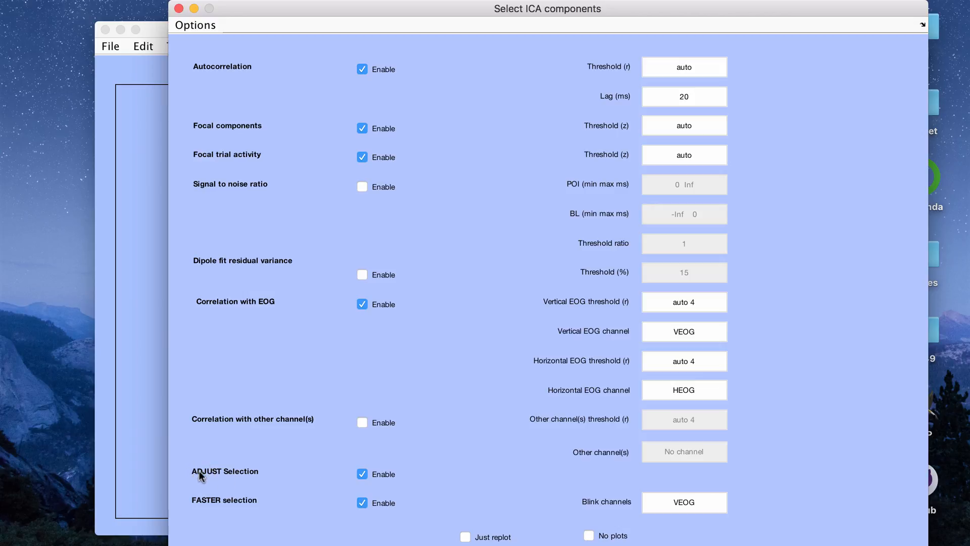
mouse_move(527, 116)
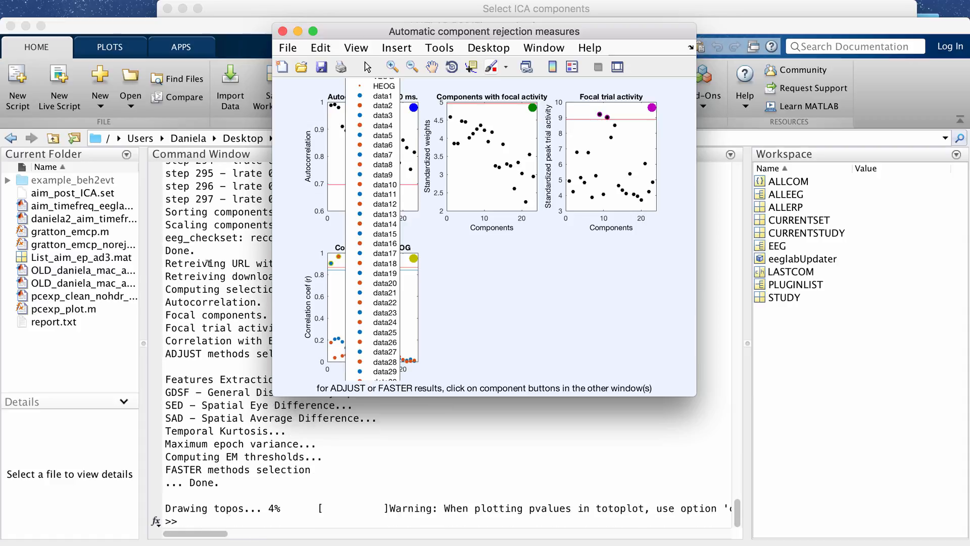
Scroll through the SASICA rejection measures figure as it appears.
scroll("down", 3)
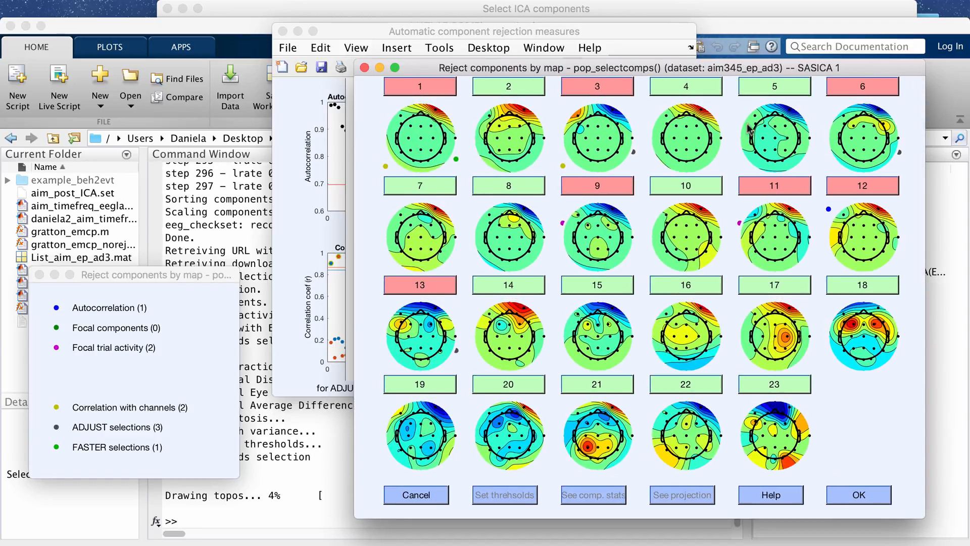
mouse_move(805, 240)
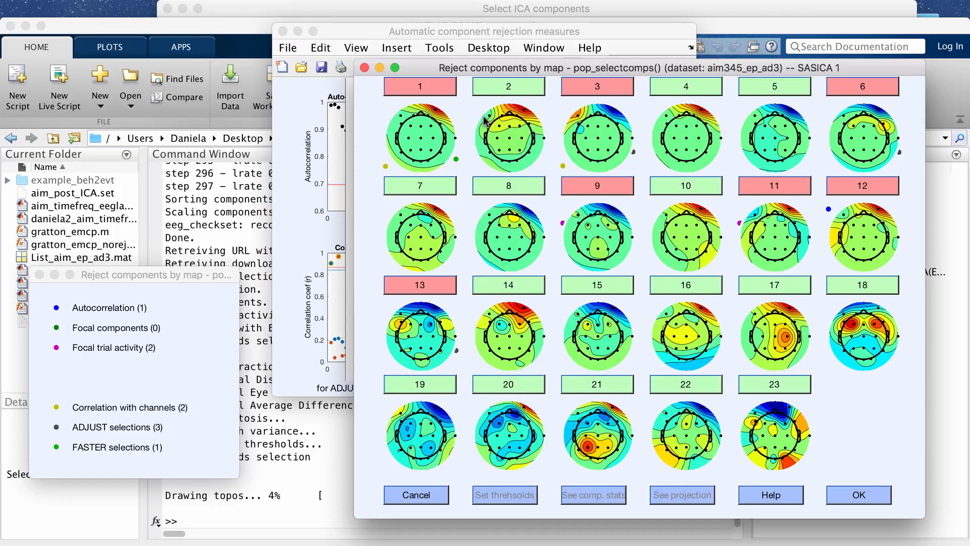
Open component 1's properties figure from the Reject components by map window.
left_click(419, 138)
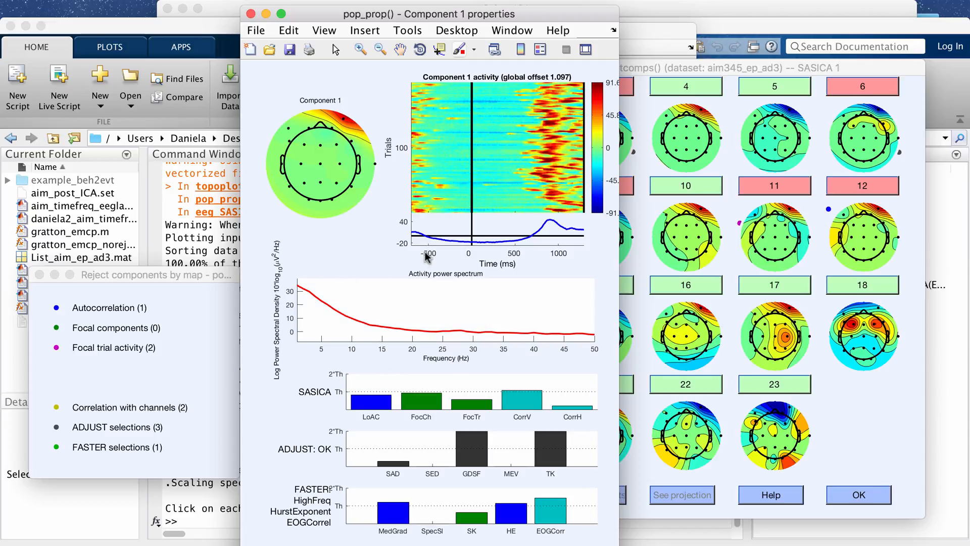
mouse_move(557, 90)
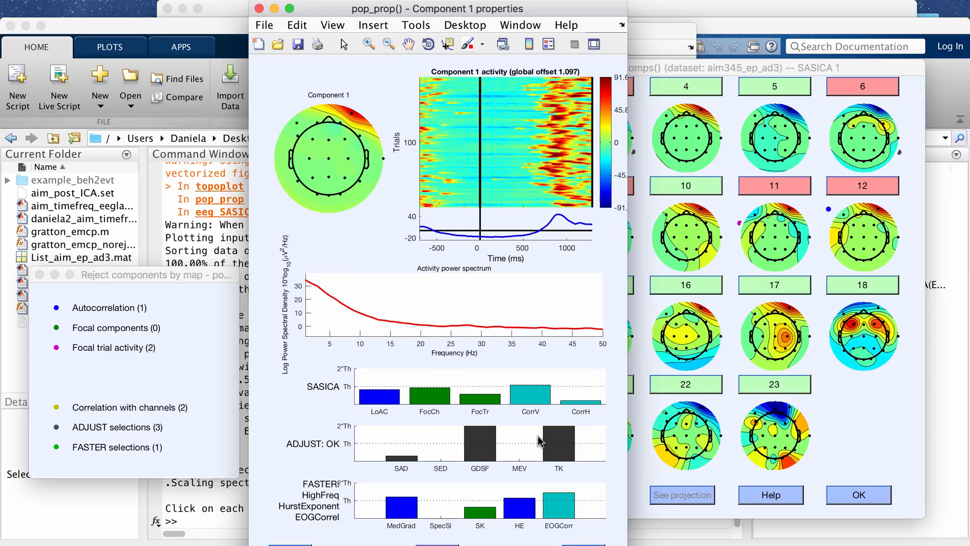
mouse_move(343, 521)
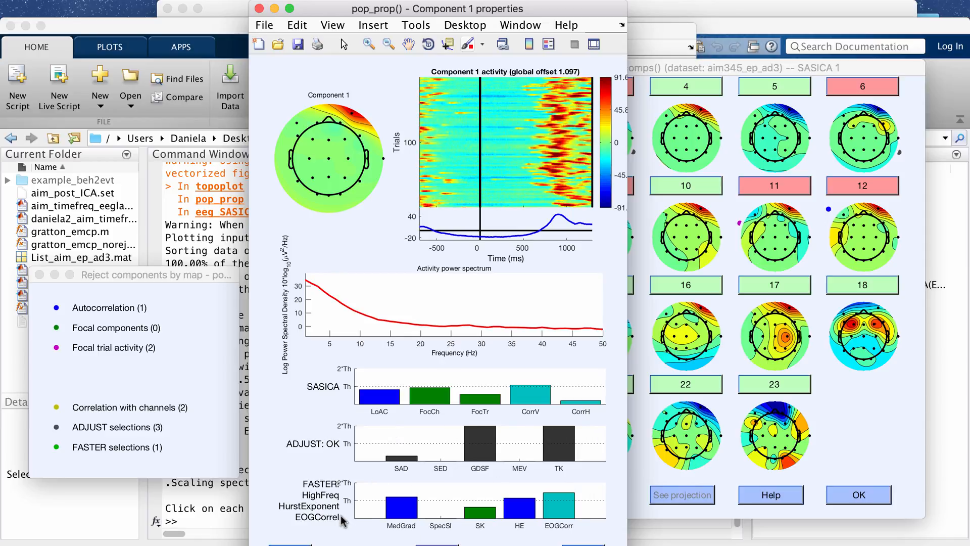
mouse_move(235, 437)
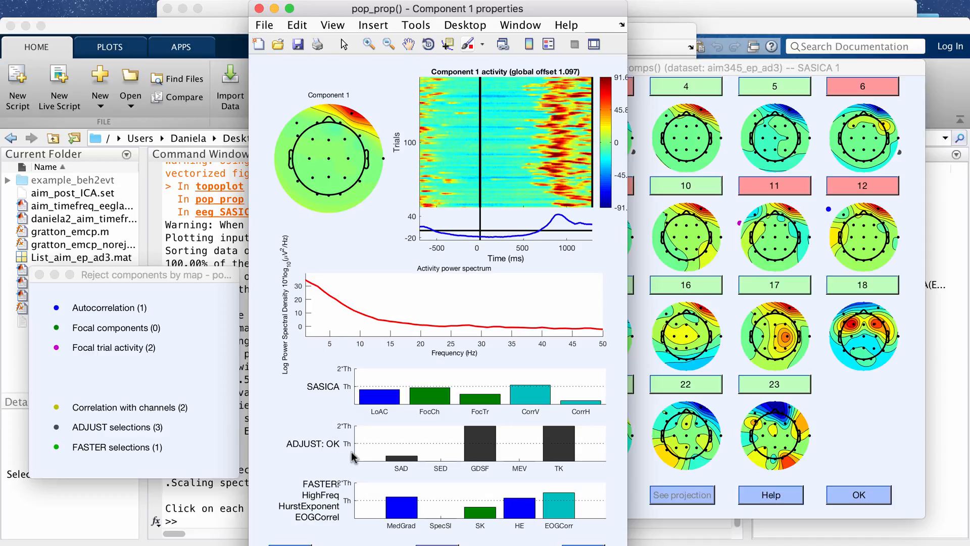
mouse_move(303, 437)
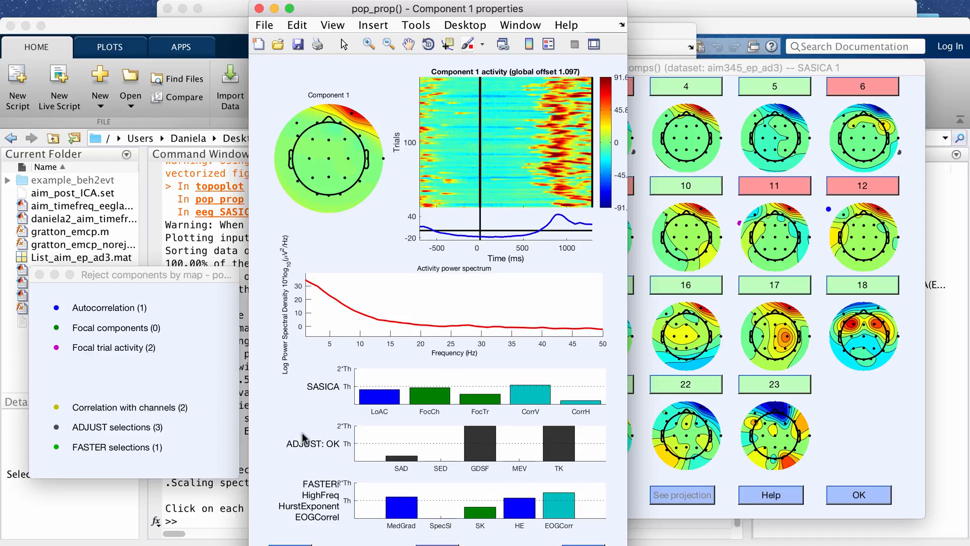
mouse_move(433, 449)
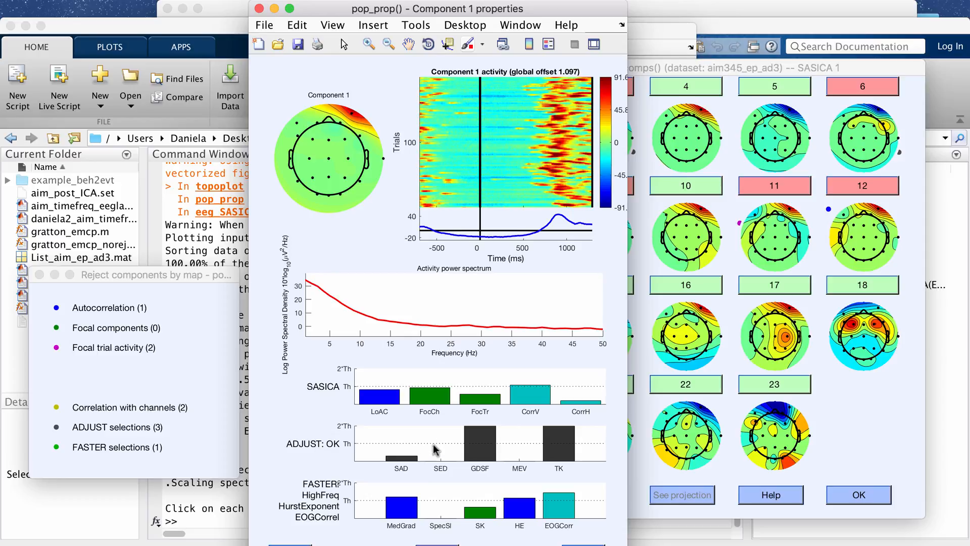
mouse_move(447, 477)
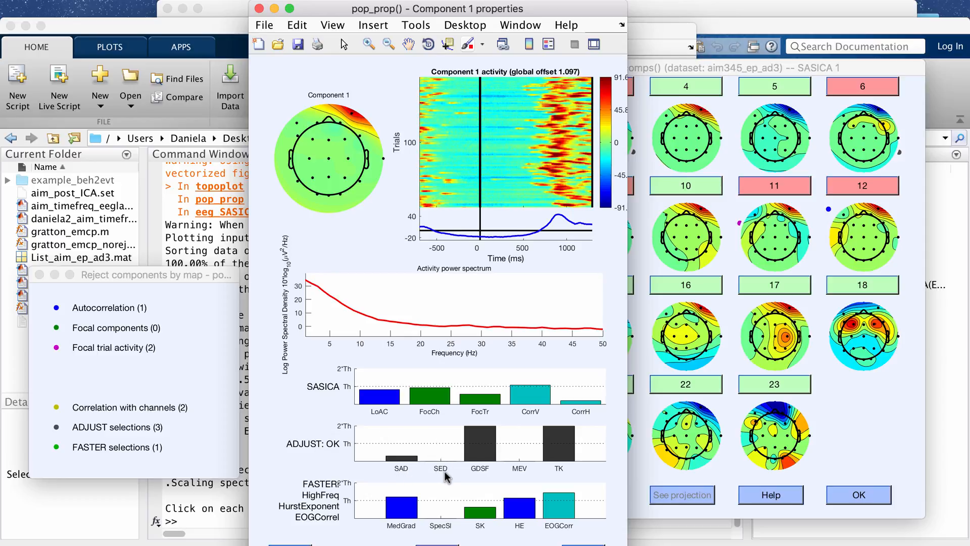
mouse_move(435, 474)
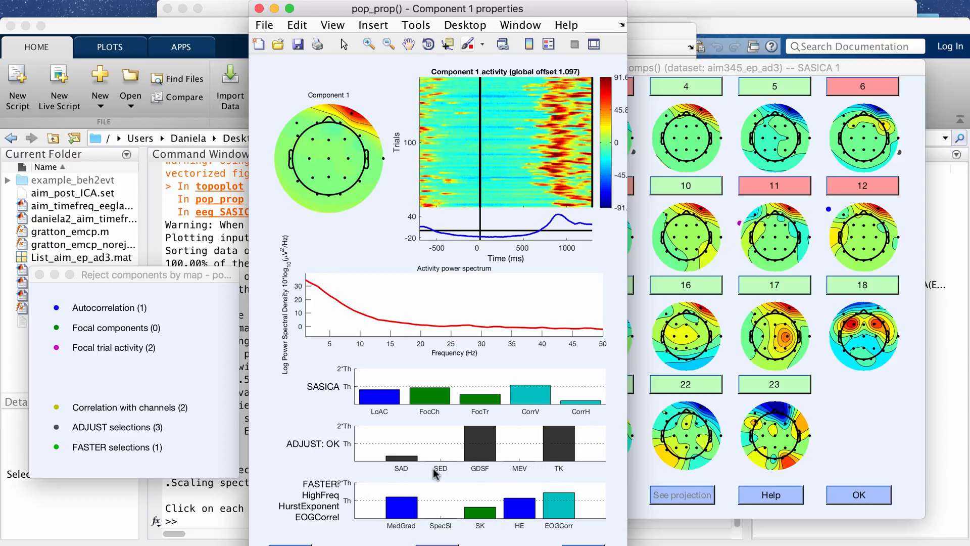
mouse_move(312, 502)
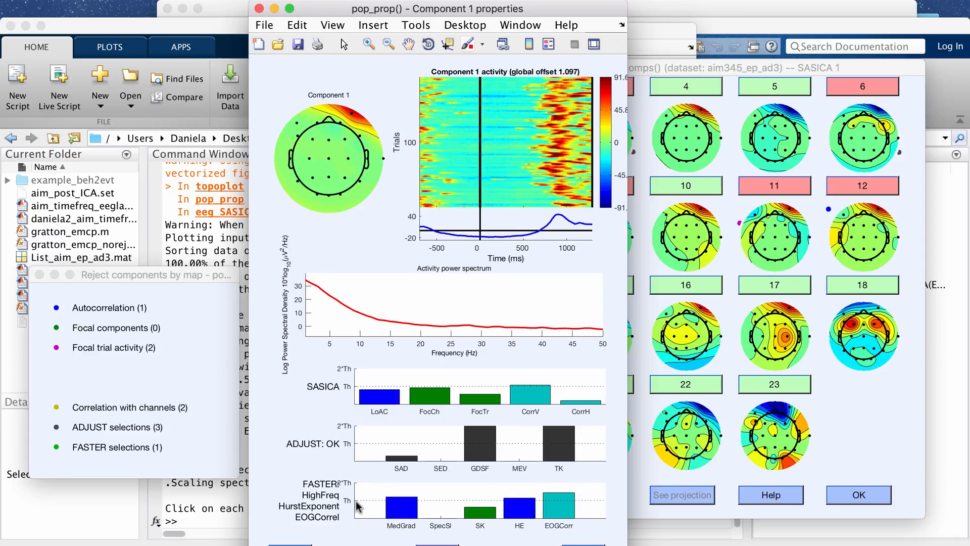
mouse_move(399, 507)
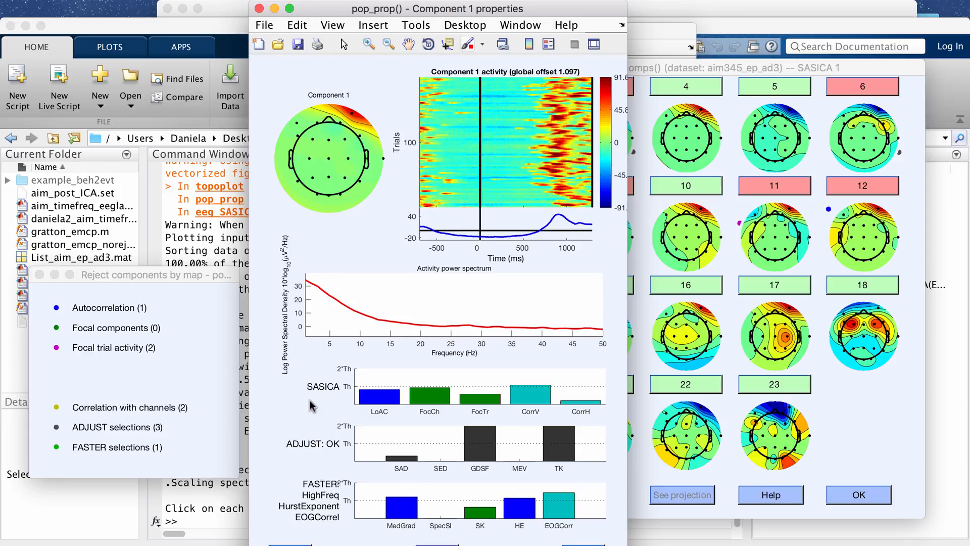
mouse_move(430, 438)
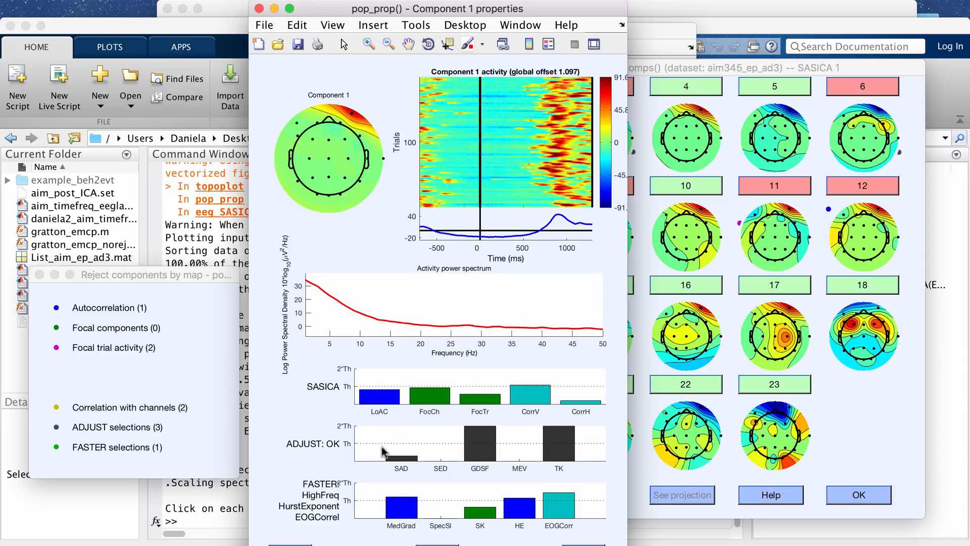
mouse_move(543, 421)
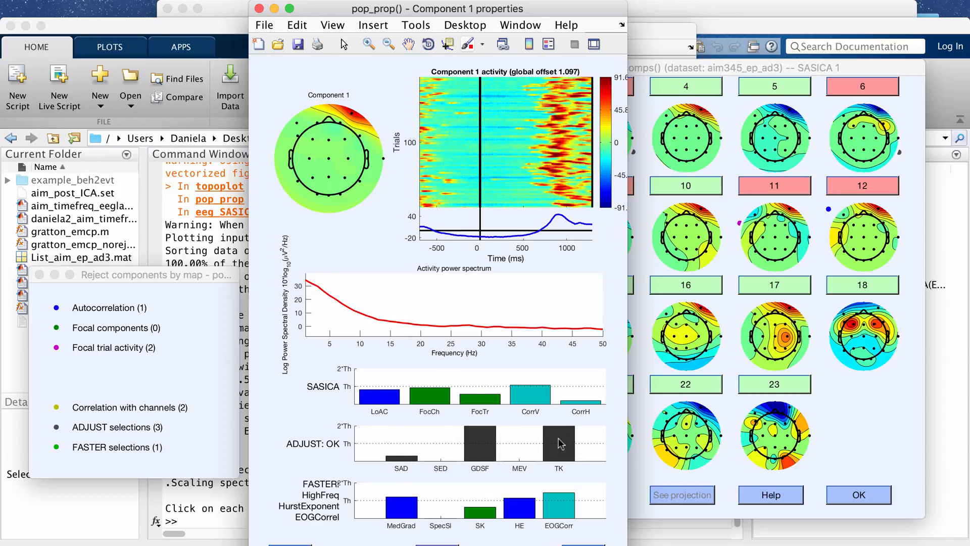
mouse_move(546, 437)
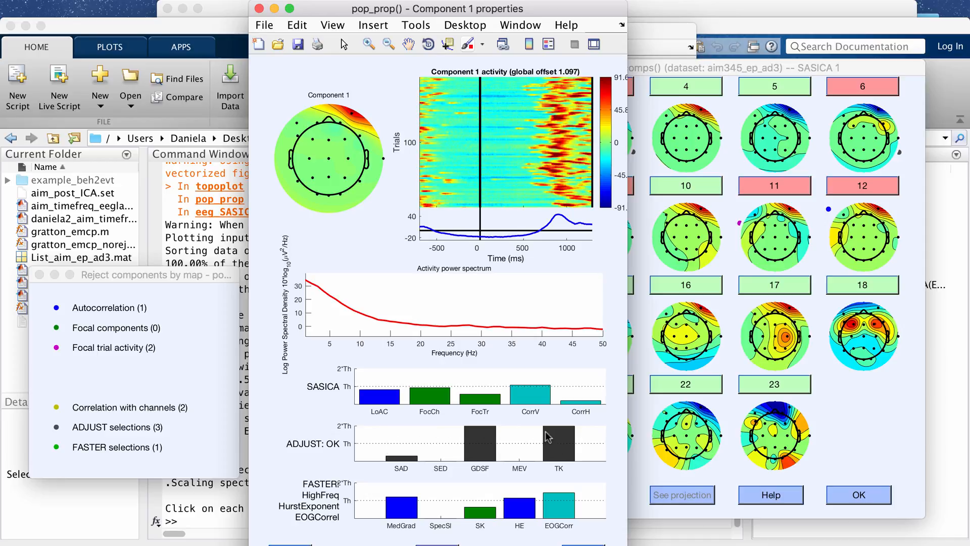
mouse_move(554, 449)
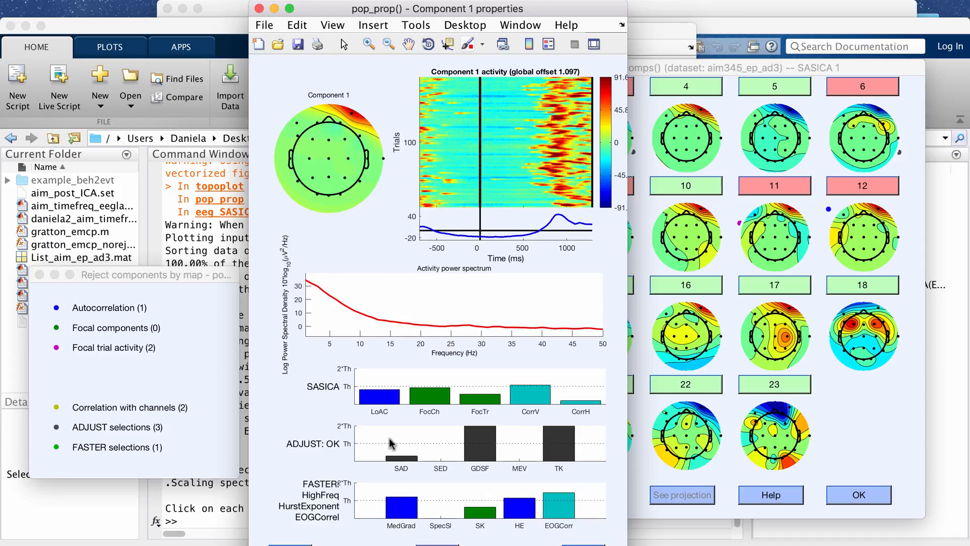
mouse_move(433, 433)
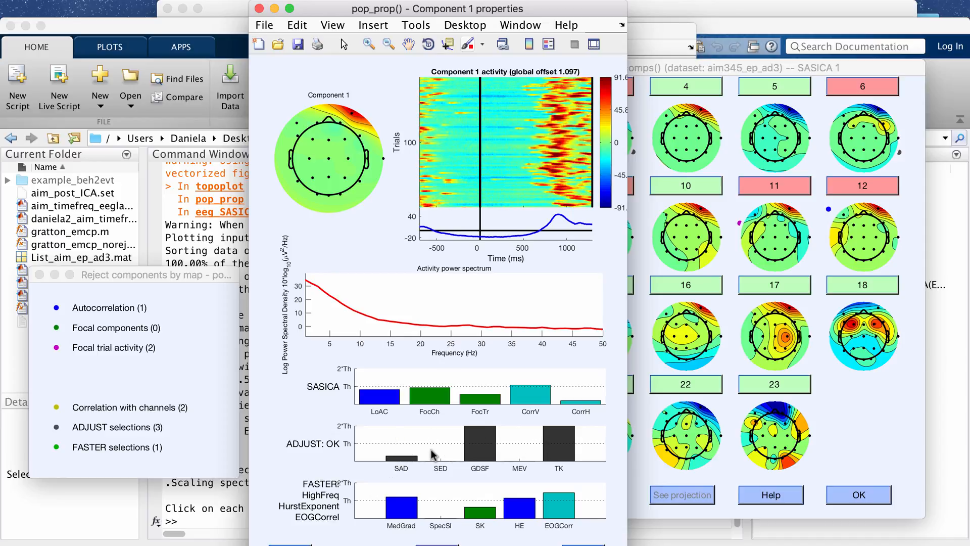
mouse_move(544, 467)
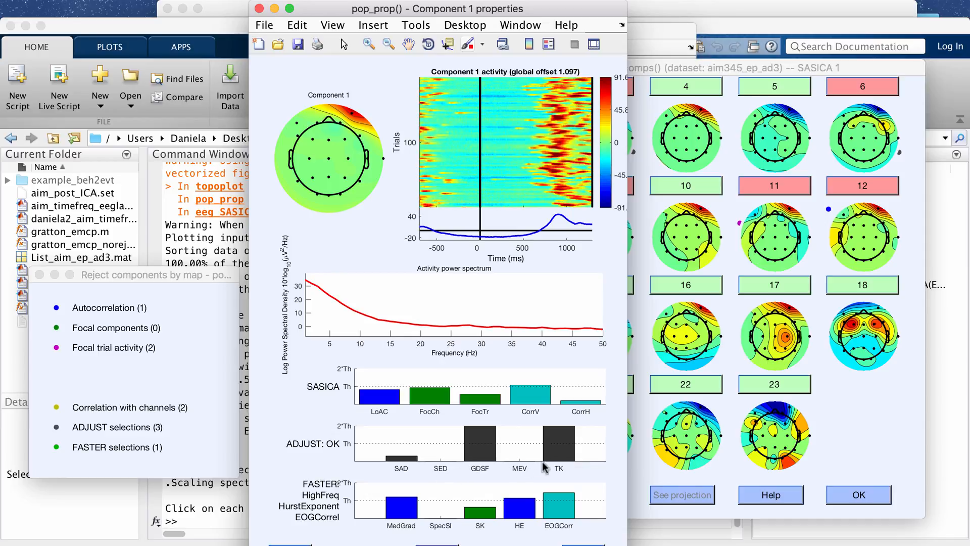
mouse_move(394, 440)
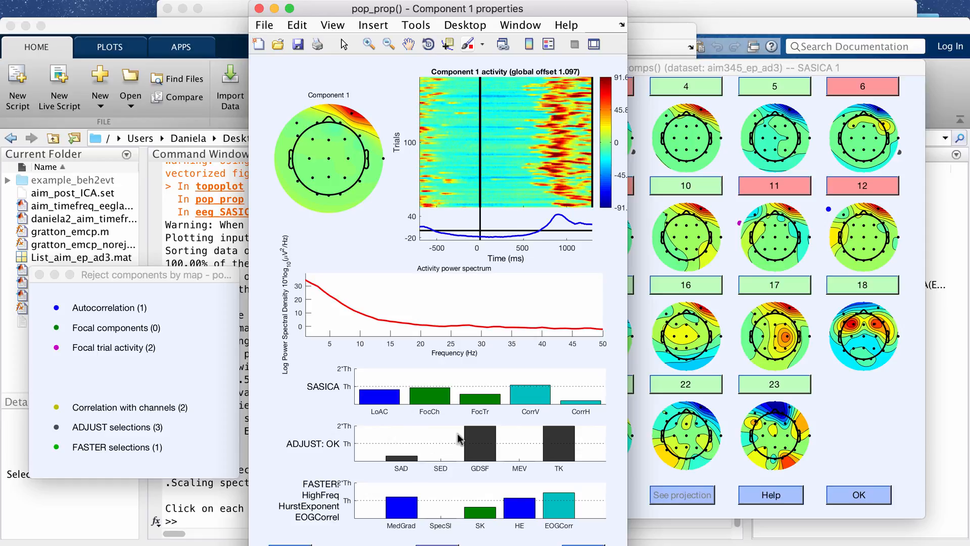
mouse_move(526, 505)
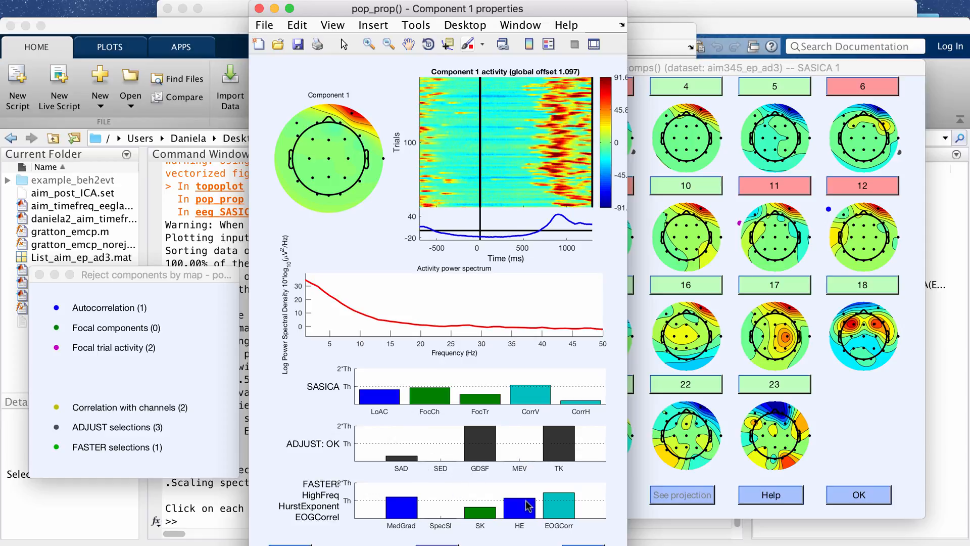
mouse_move(406, 446)
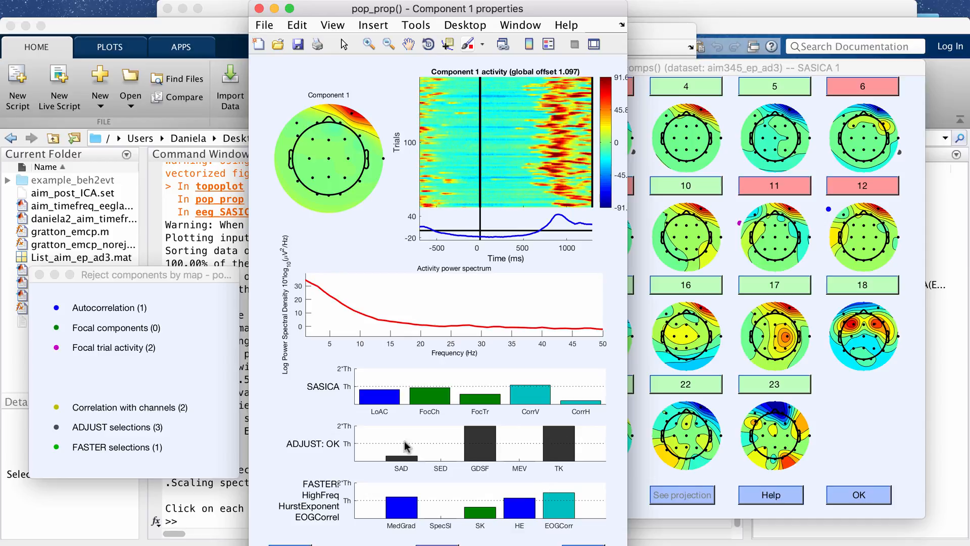
mouse_move(498, 436)
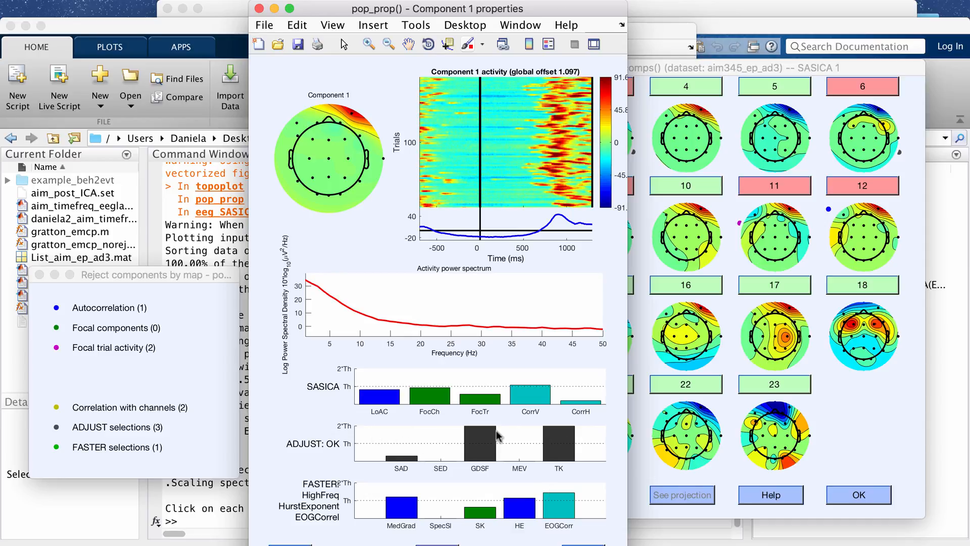
mouse_move(412, 452)
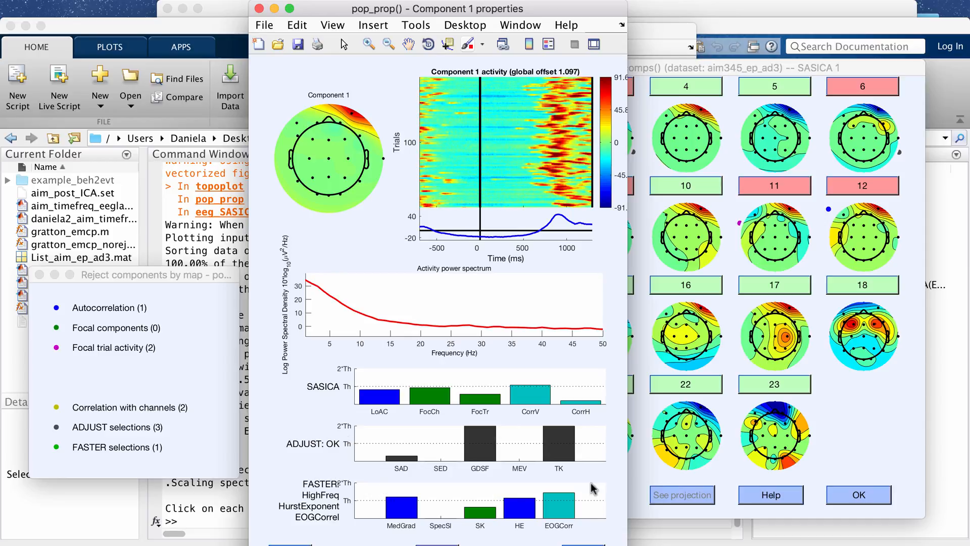
mouse_move(427, 17)
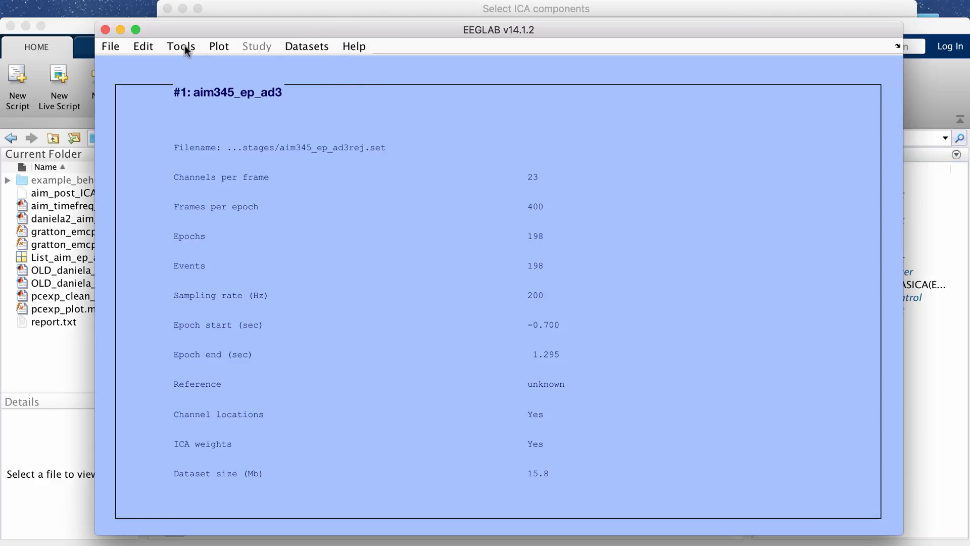
Dismiss the subtract-components warning and close the Select ICA components window.
left_click(180, 46)
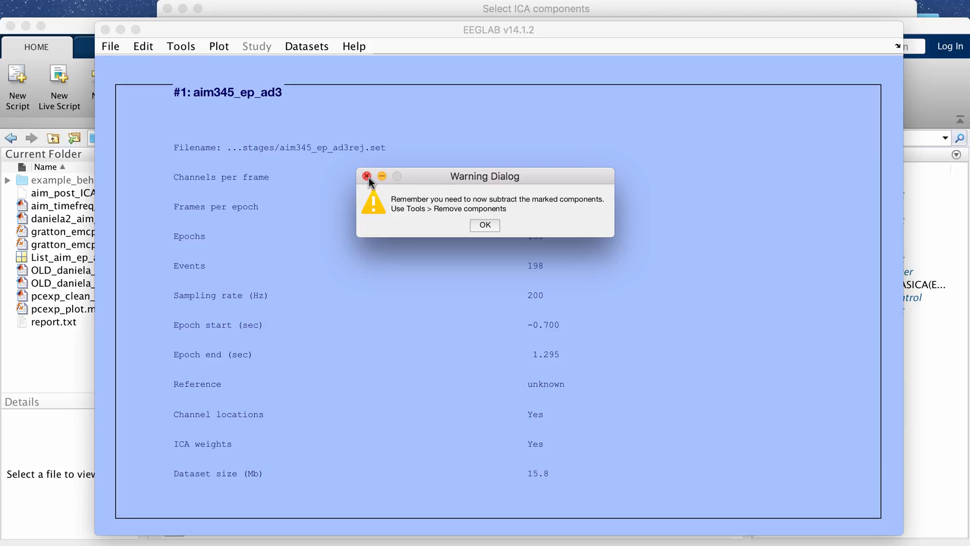
left_click(484, 225)
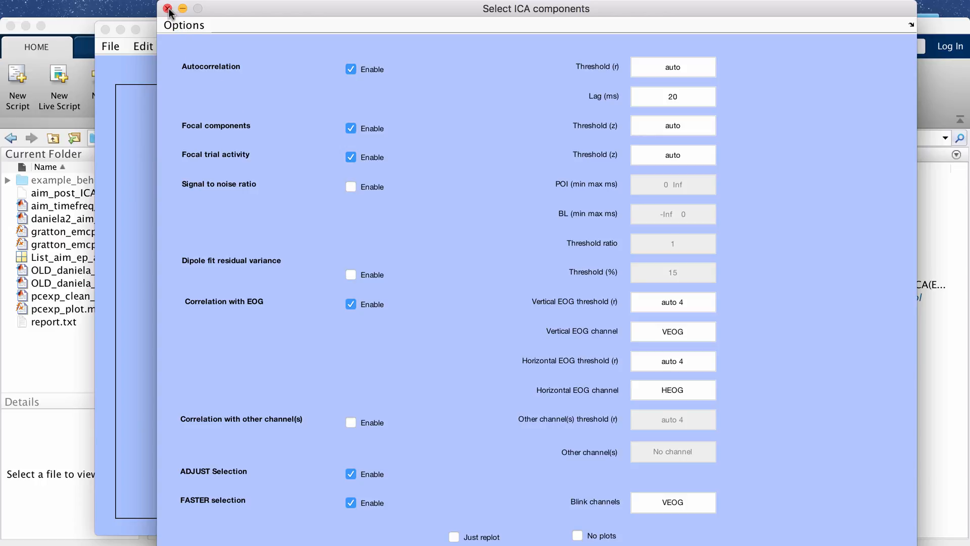
left_click(167, 8)
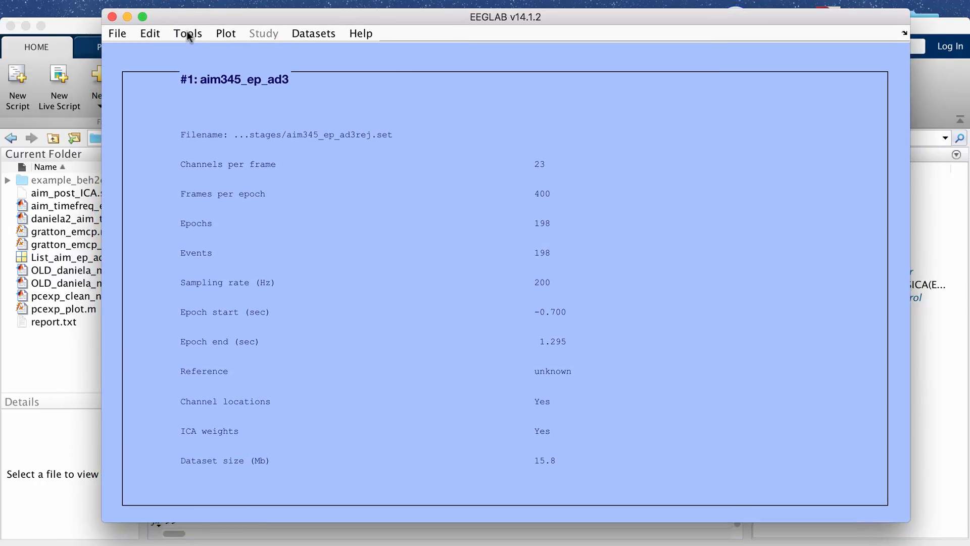
Launch MARA Classification from the Tools menu's IC Artifact Classification.
left_click(188, 33)
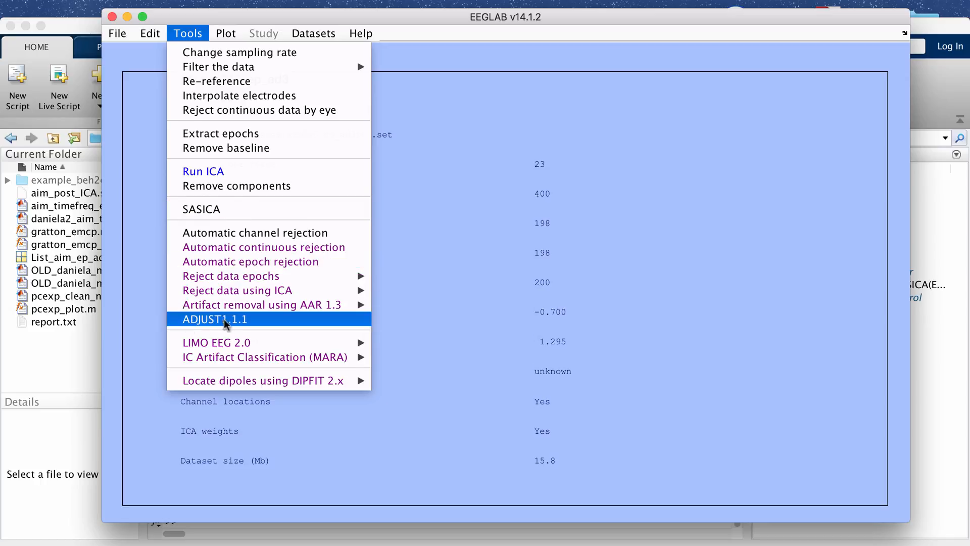
mouse_move(228, 326)
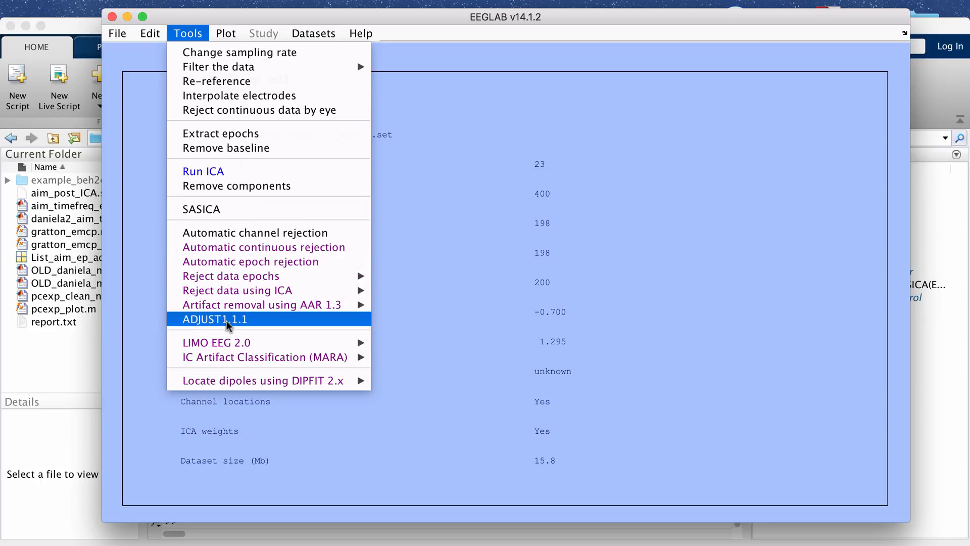
mouse_move(215, 209)
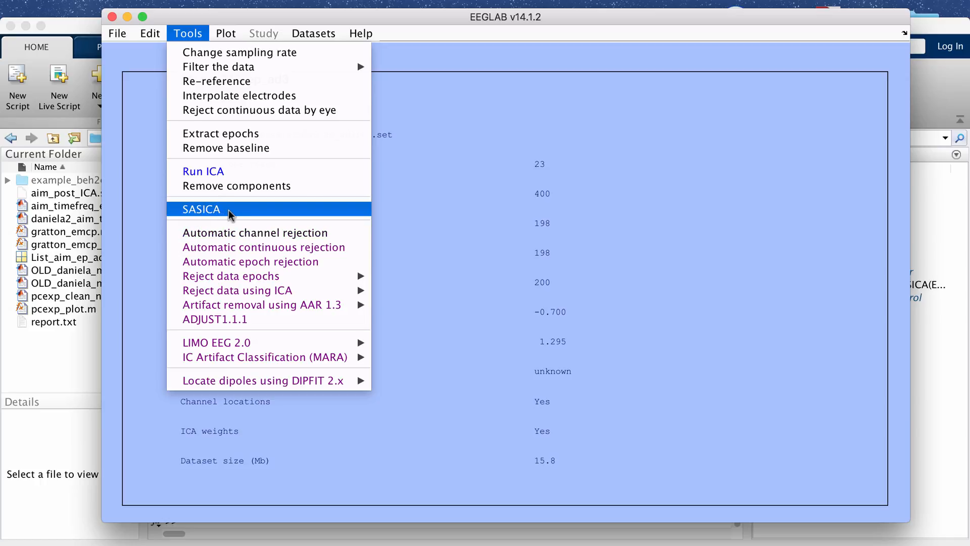
mouse_move(235, 319)
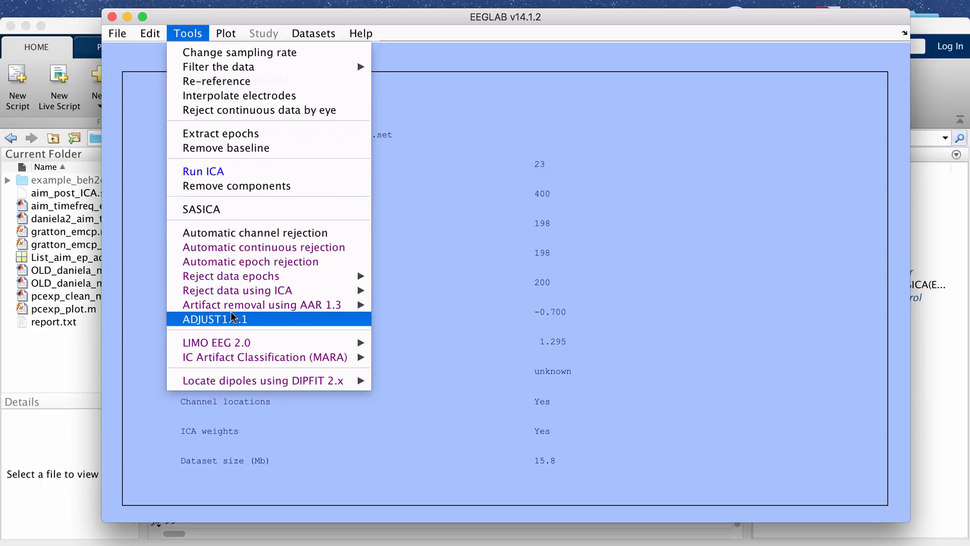
mouse_move(264, 358)
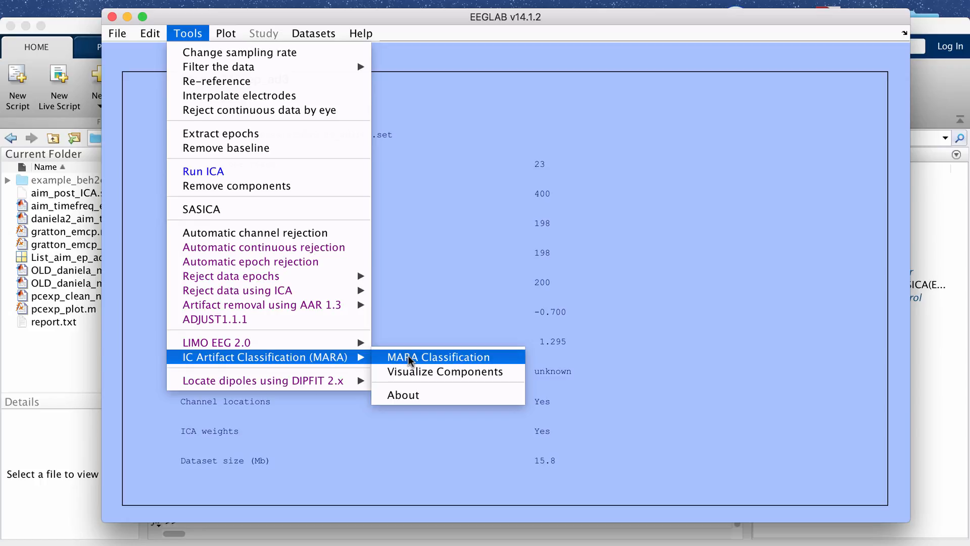
mouse_move(422, 358)
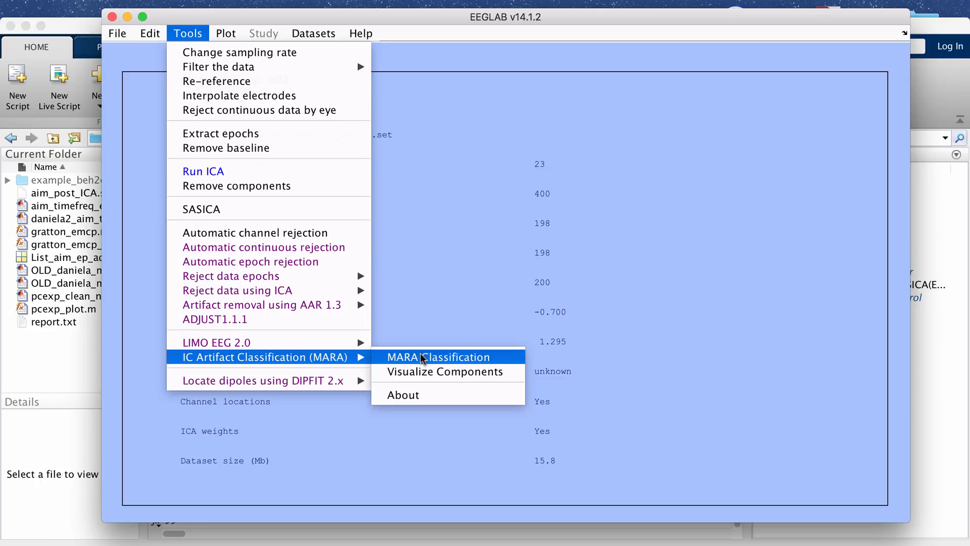
left_click(438, 356)
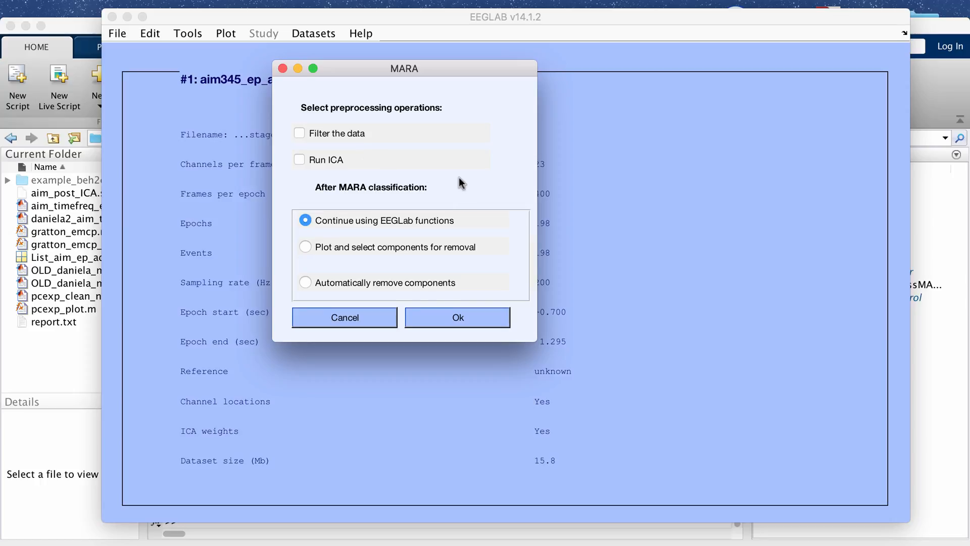
mouse_move(311, 254)
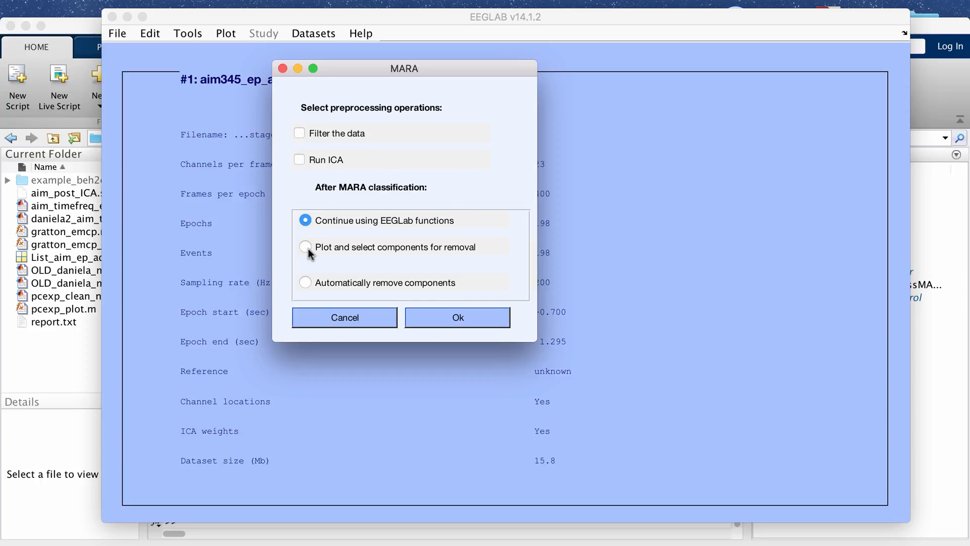
Choose 'Plot and select components for removal' and overwrite old labels with MARA's.
left_click(305, 247)
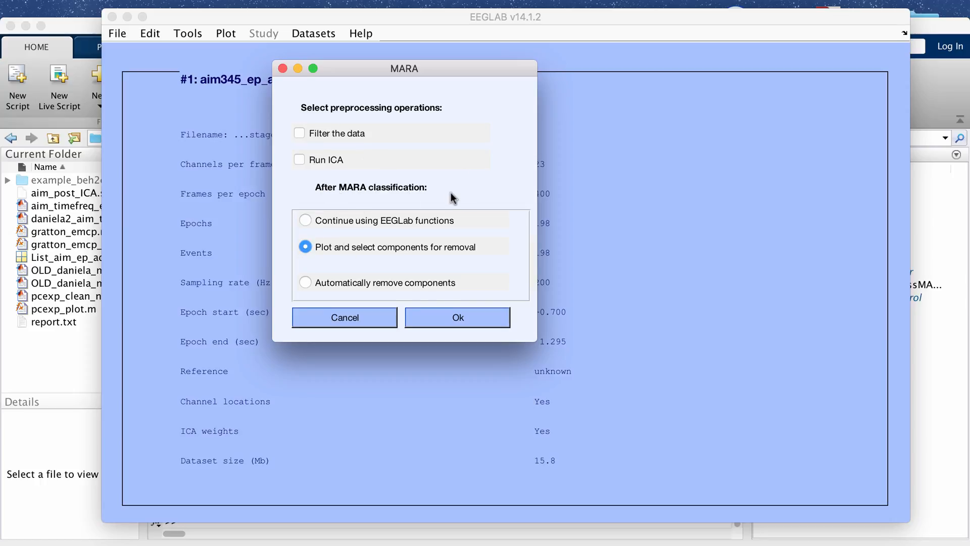
mouse_move(415, 257)
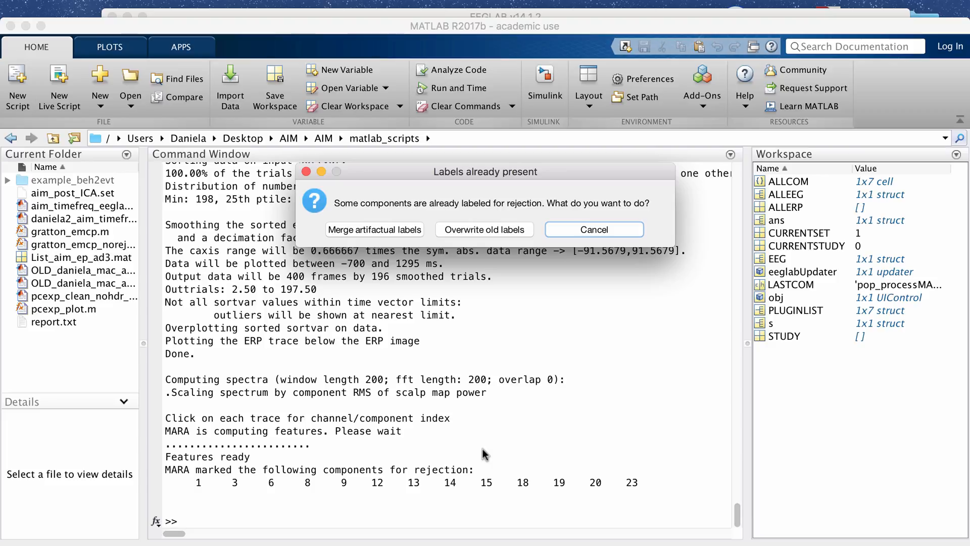
mouse_move(479, 238)
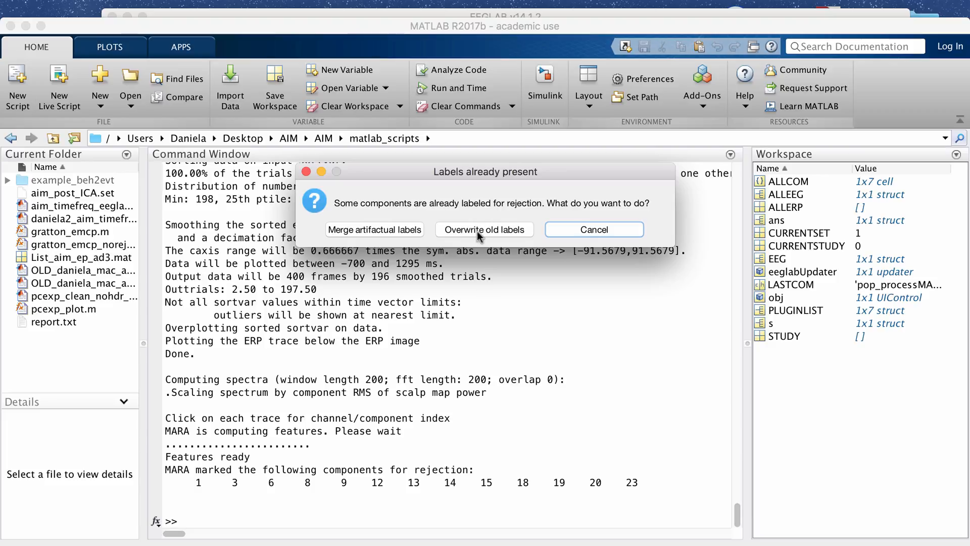
left_click(484, 229)
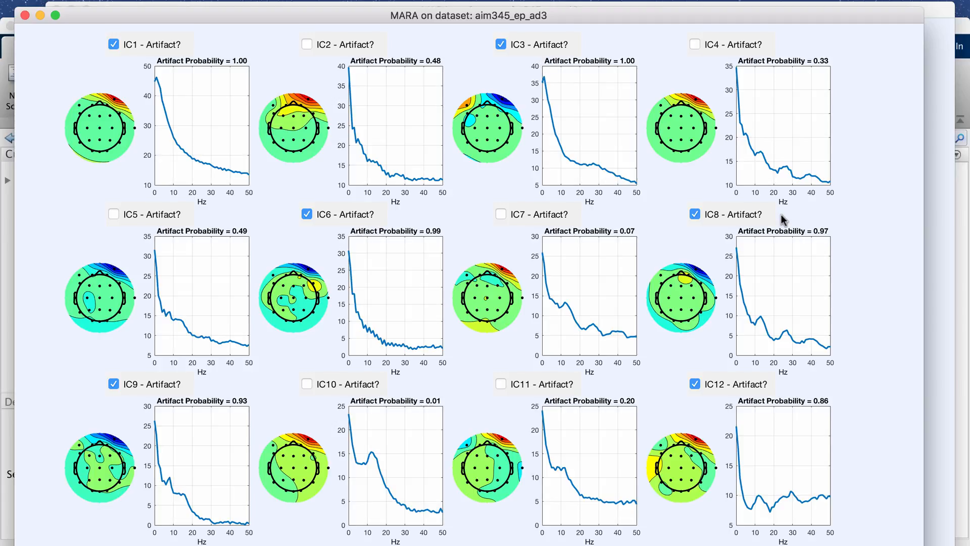
mouse_move(170, 414)
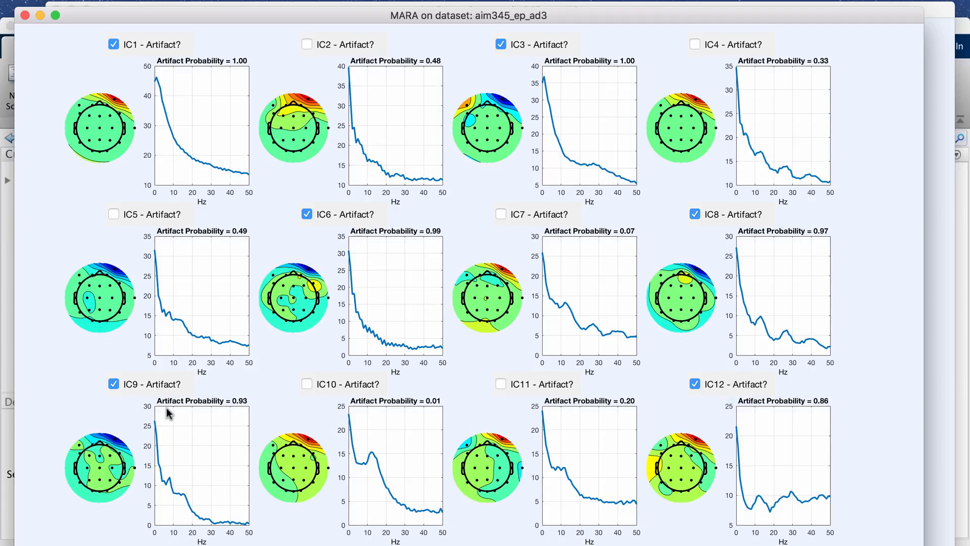
mouse_move(115, 143)
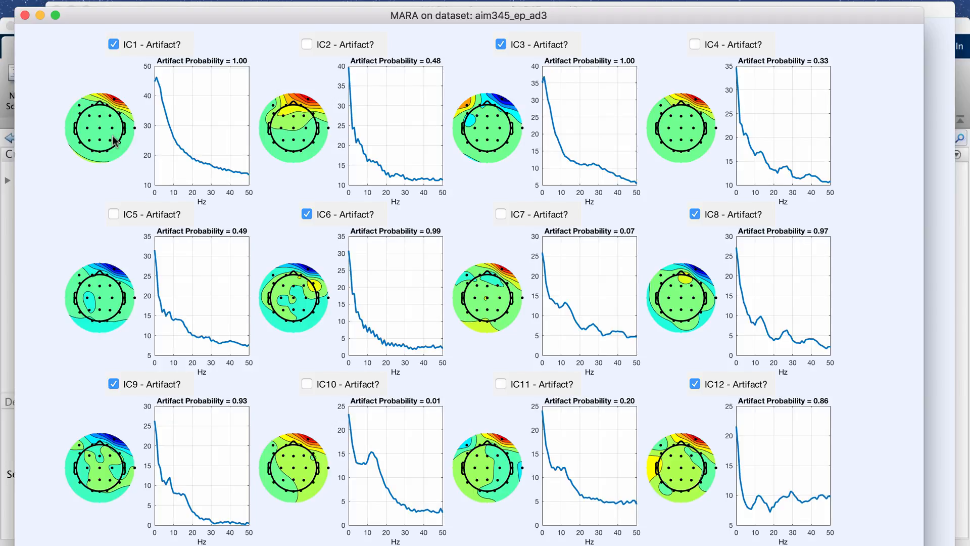
mouse_move(182, 79)
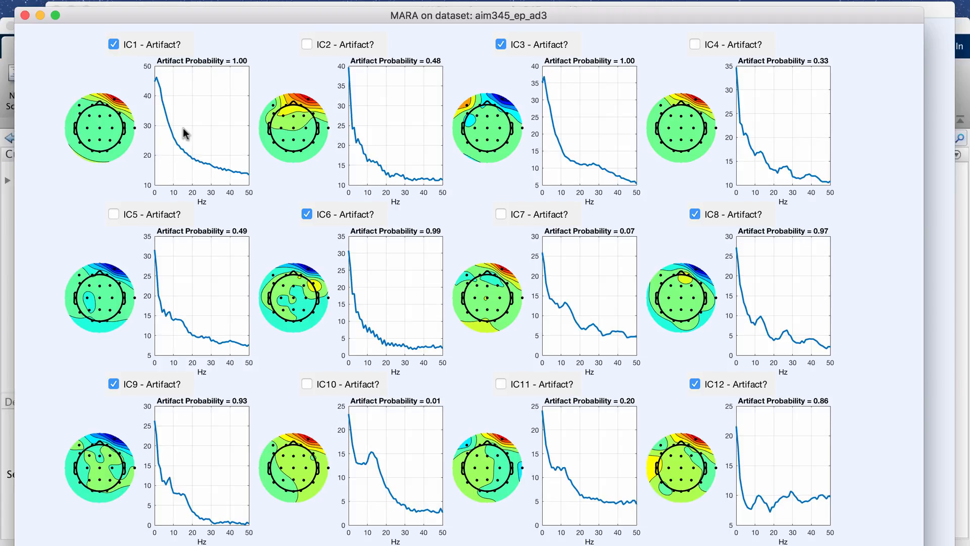
mouse_move(120, 118)
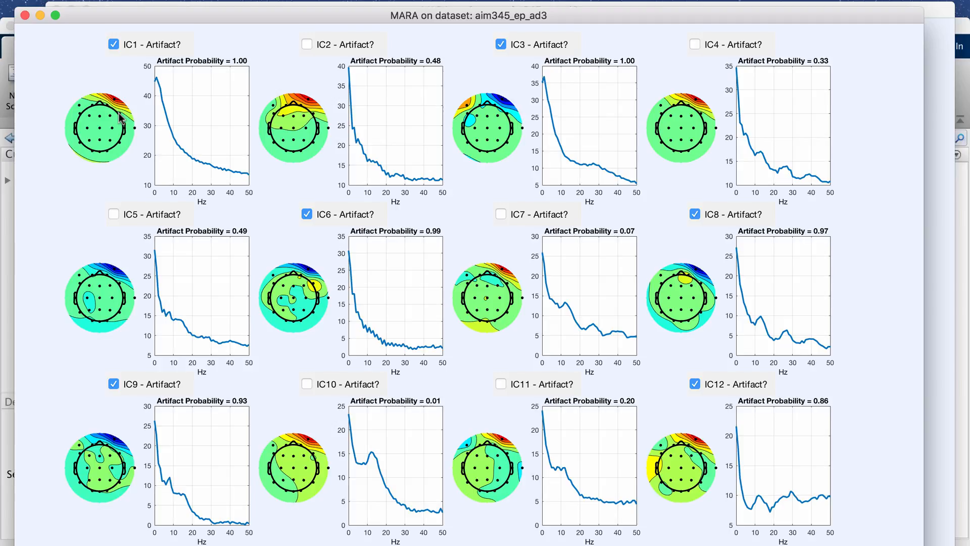
mouse_move(246, 65)
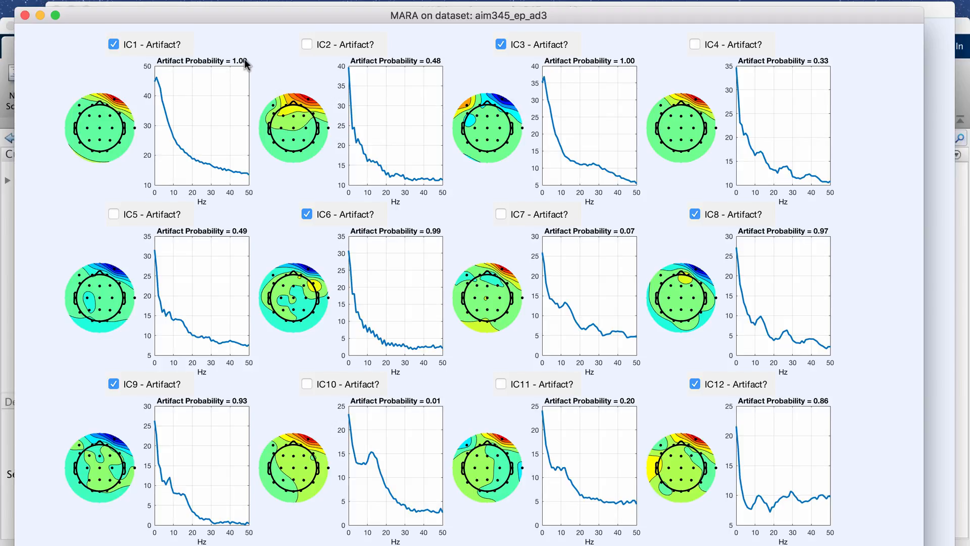
mouse_move(626, 65)
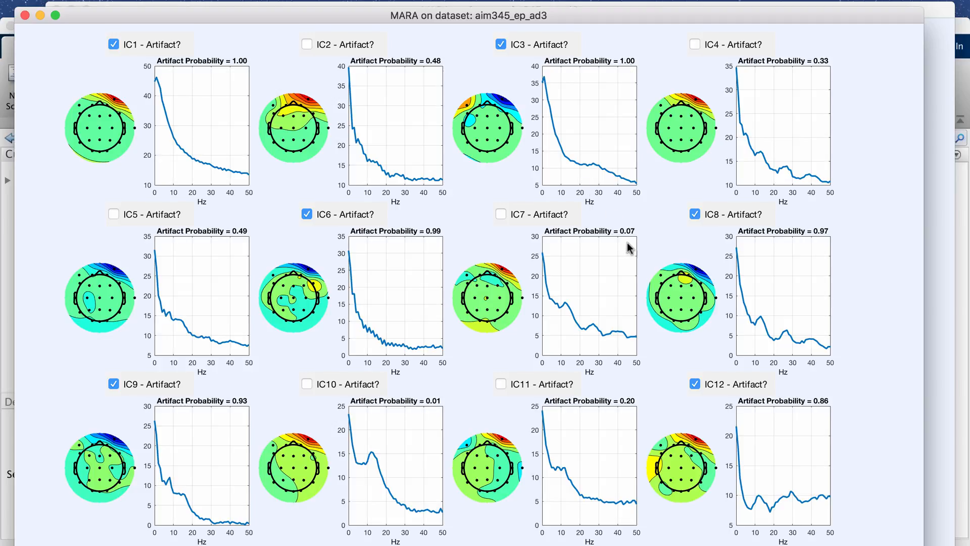
mouse_move(452, 225)
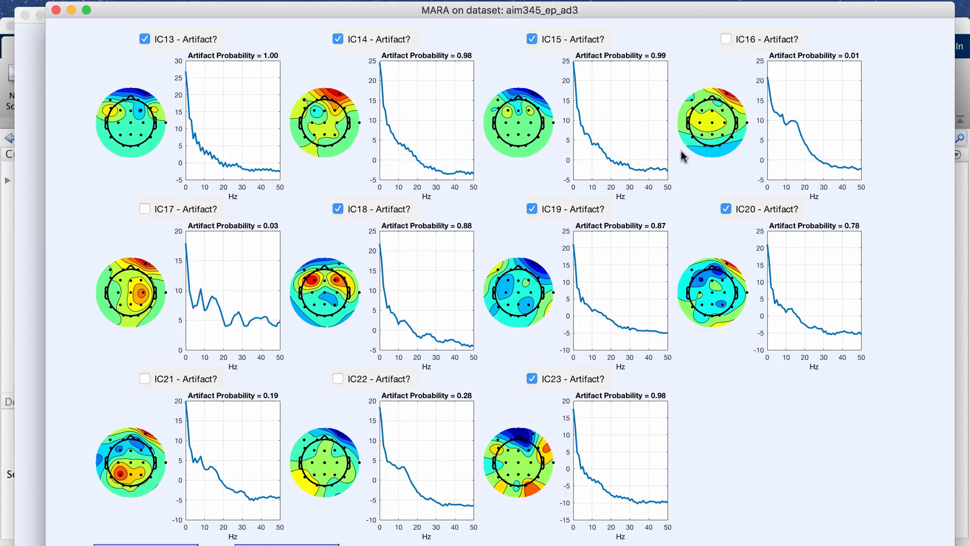
mouse_move(450, 287)
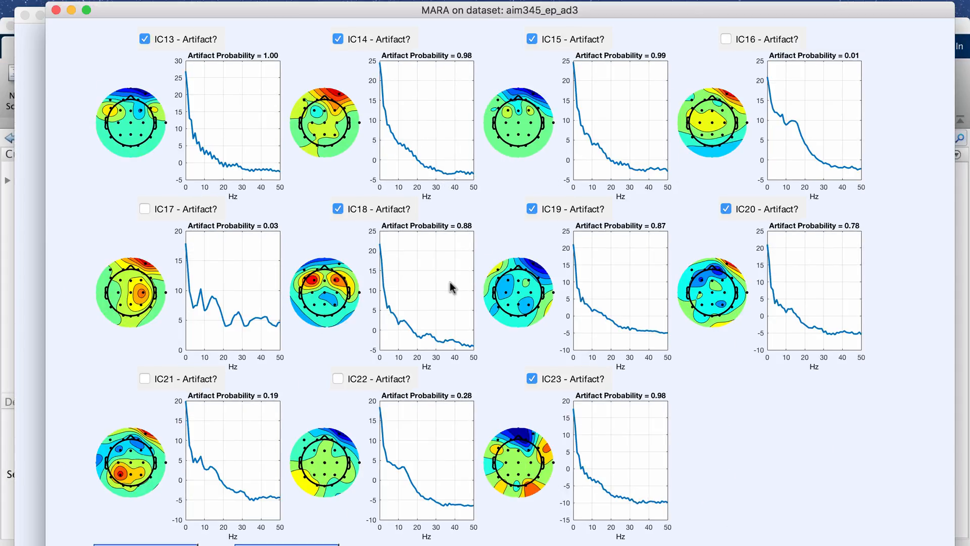
mouse_move(581, 91)
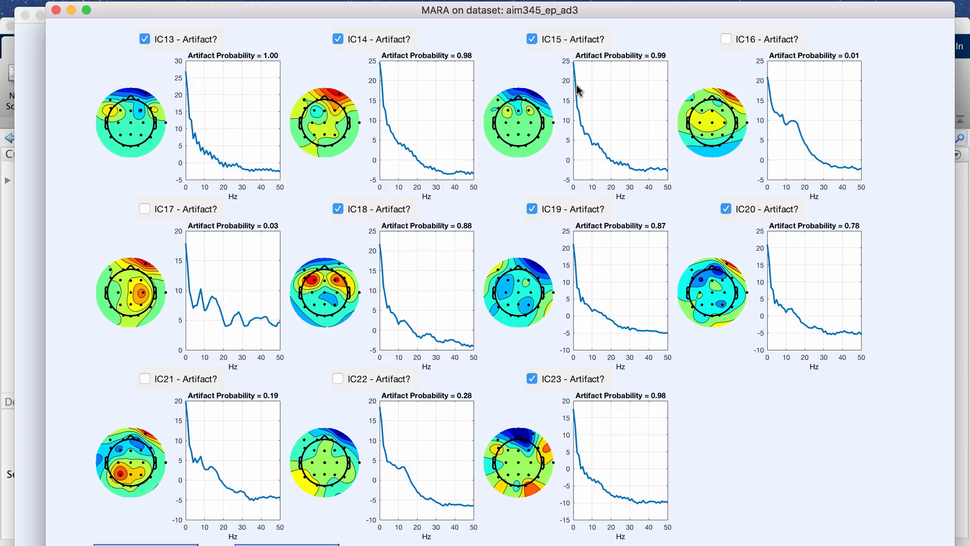
mouse_move(846, 276)
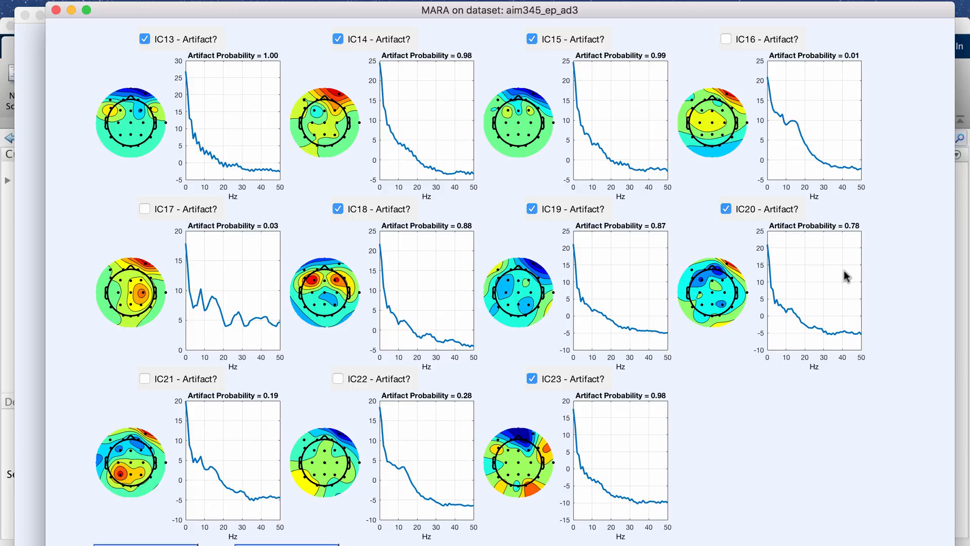
mouse_move(537, 397)
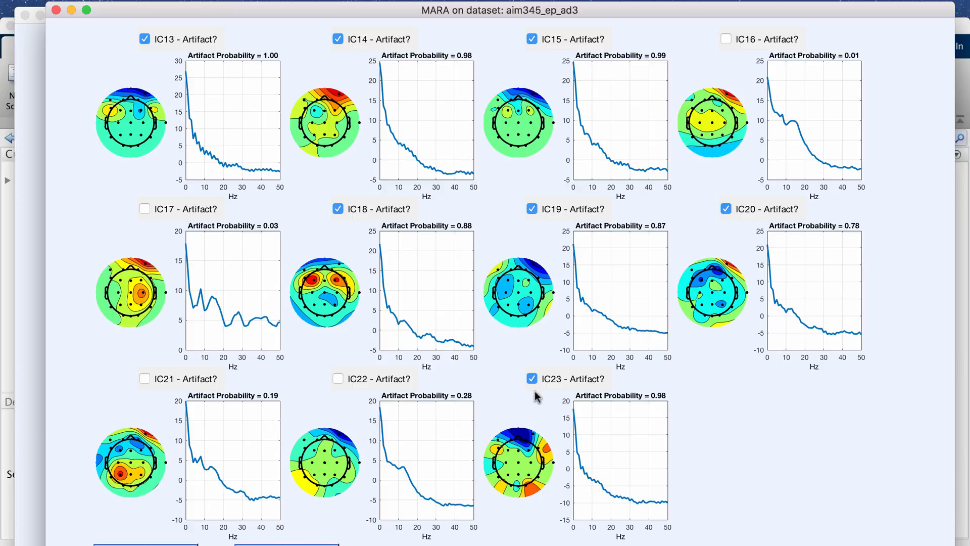
mouse_move(411, 61)
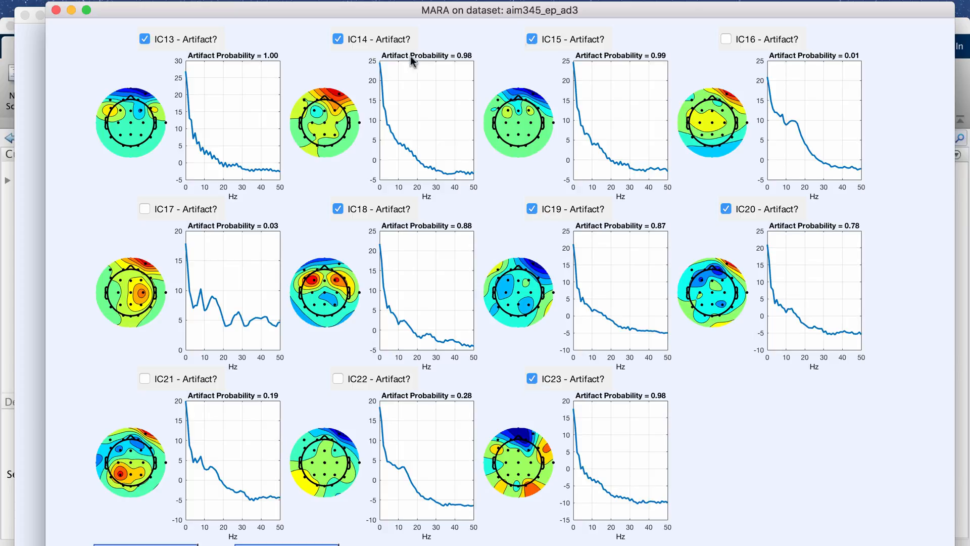
mouse_move(365, 436)
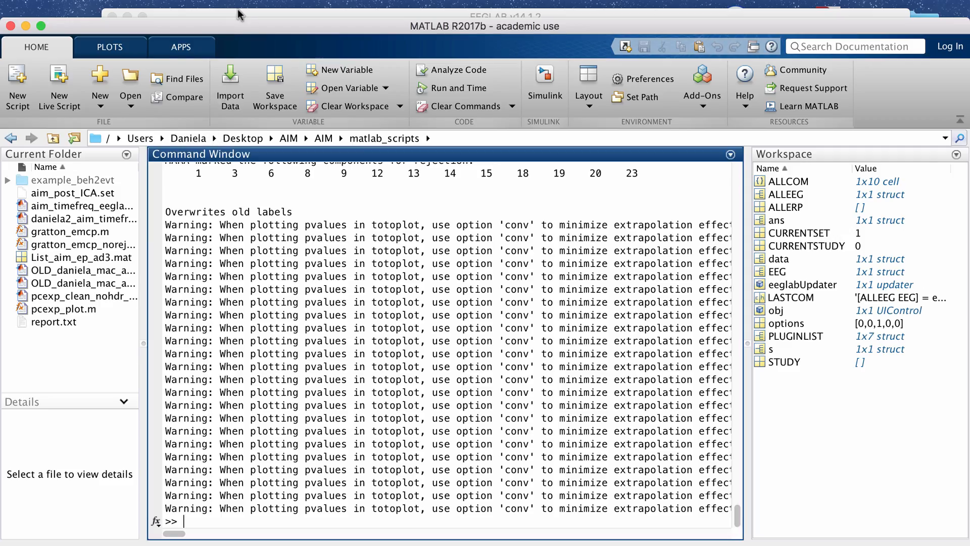
Open Tools > Remove components, prefilled with MARA's flagged components.
left_click(187, 33)
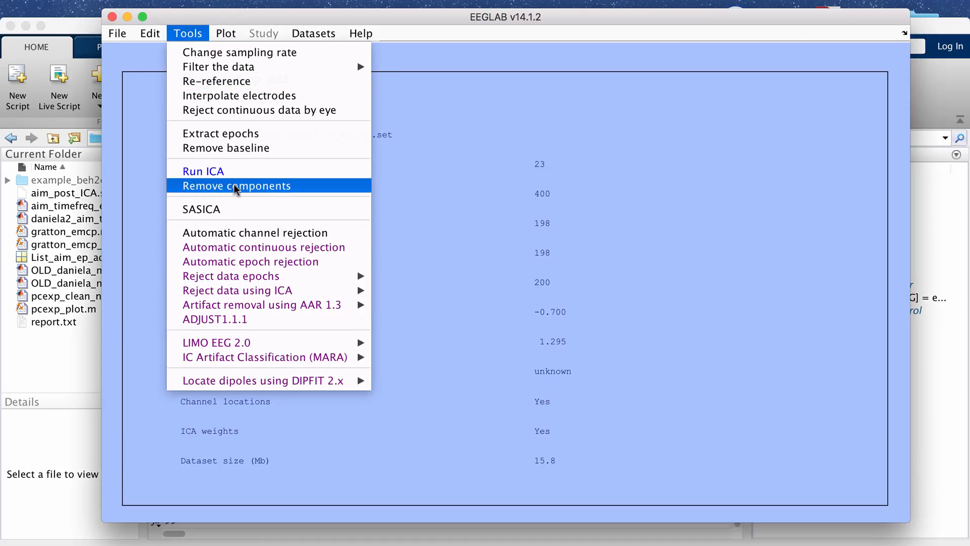
left_click(236, 186)
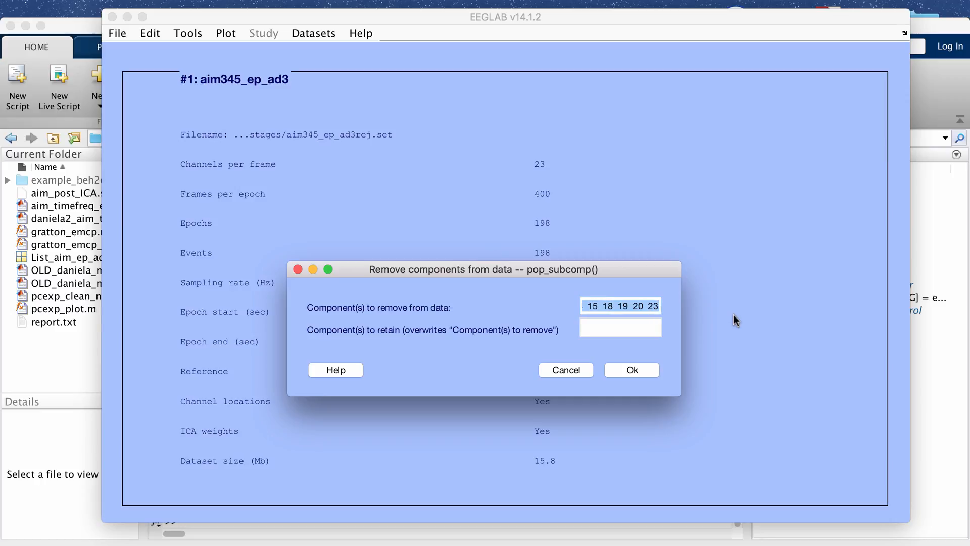